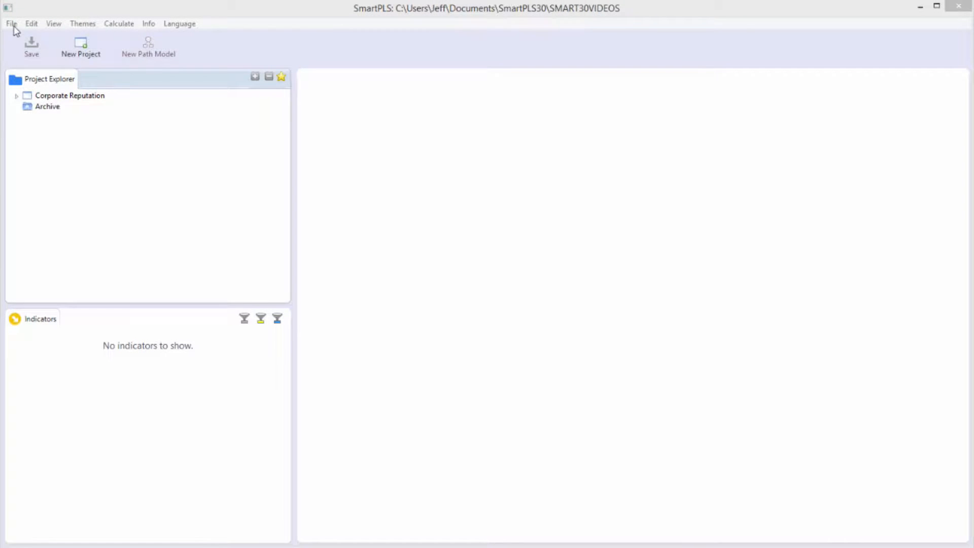
# - Expand Corporate Reputation in the Project Explorer to list its path models and data sets
pyautogui.click(82, 24)
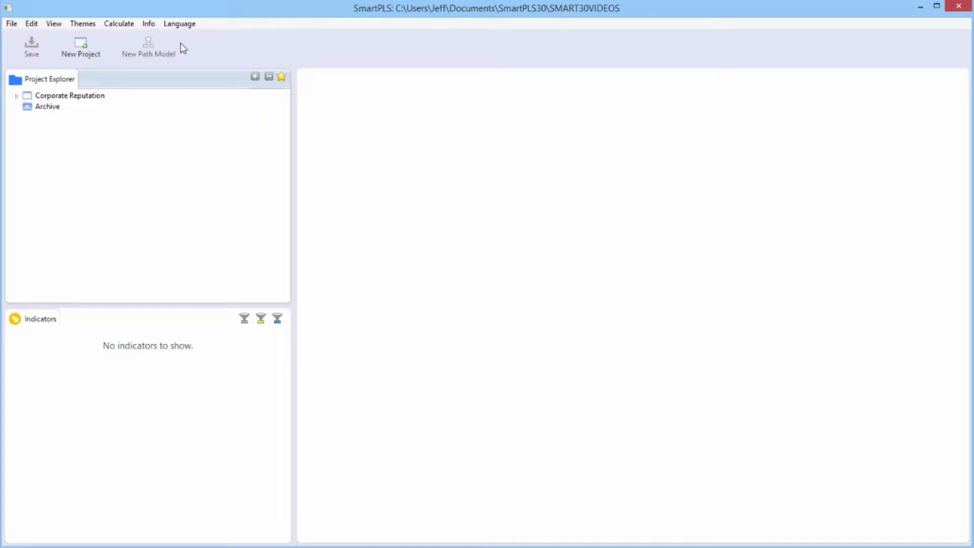
pyautogui.moveTo(108, 217)
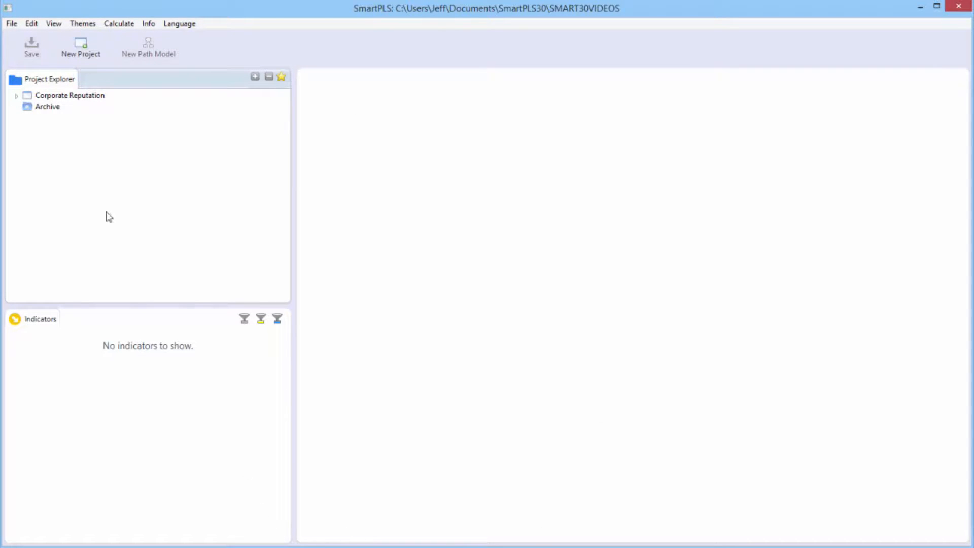
pyautogui.moveTo(121, 327)
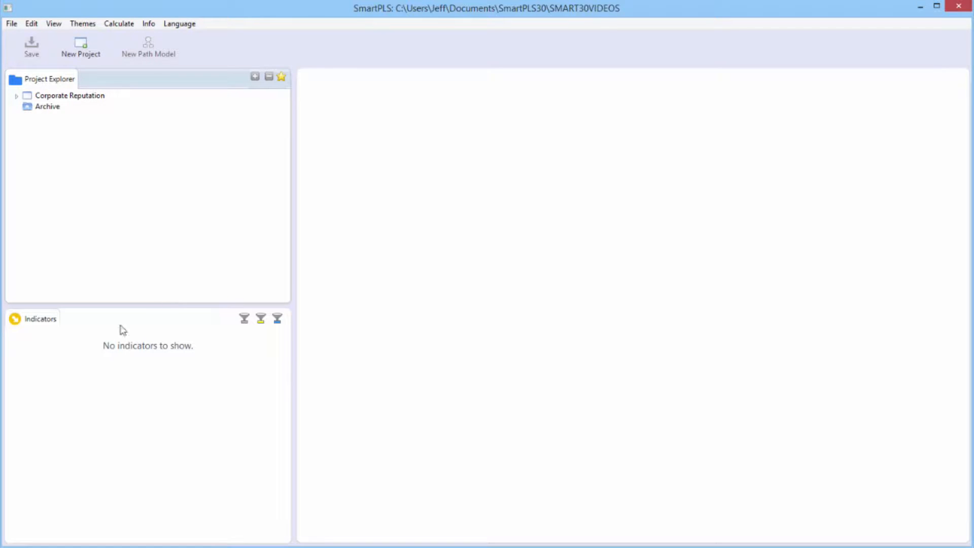
pyautogui.moveTo(265, 396)
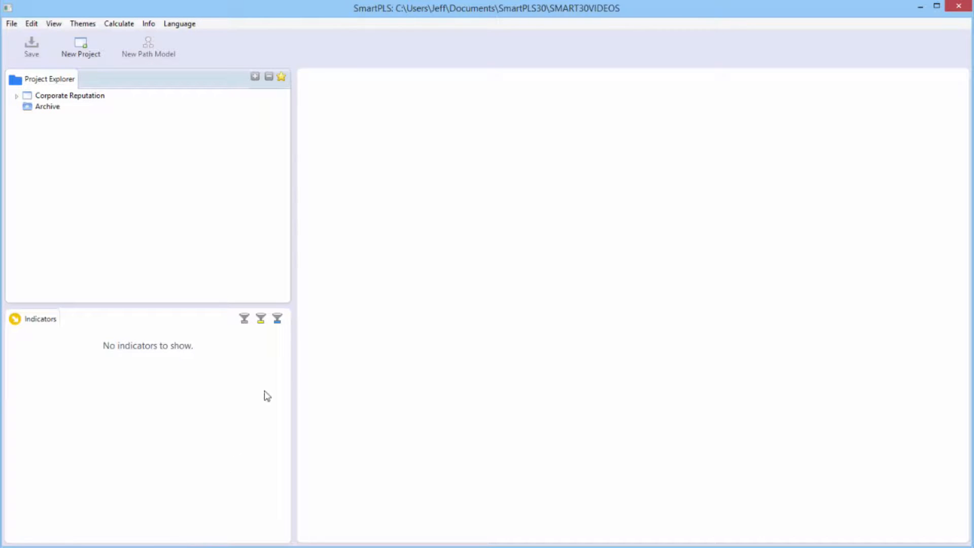
pyautogui.moveTo(463, 57)
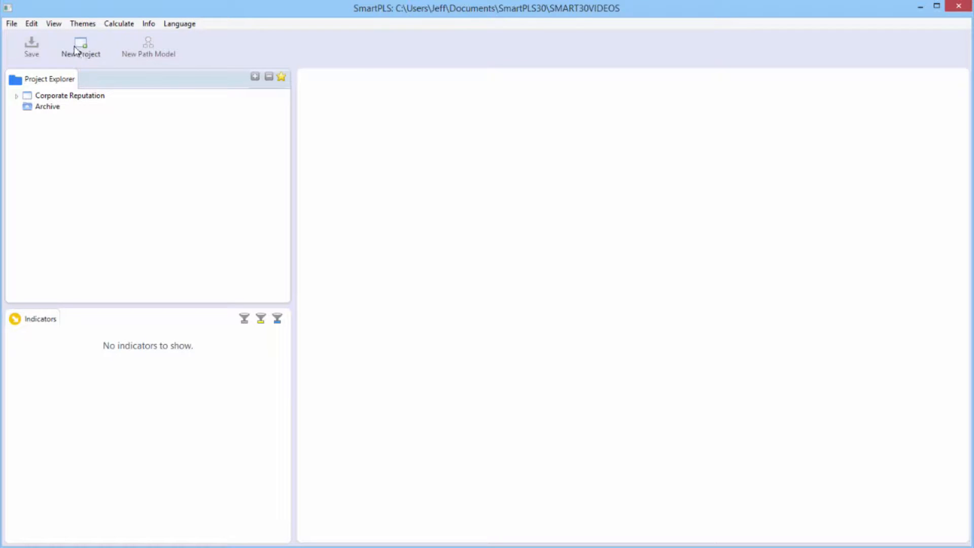
pyautogui.moveTo(114, 53)
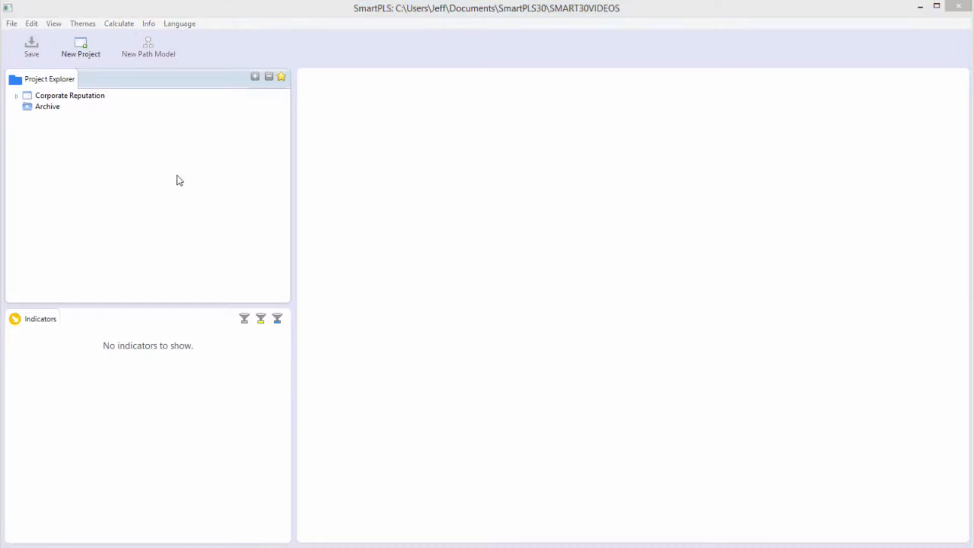
pyautogui.moveTo(117, 178)
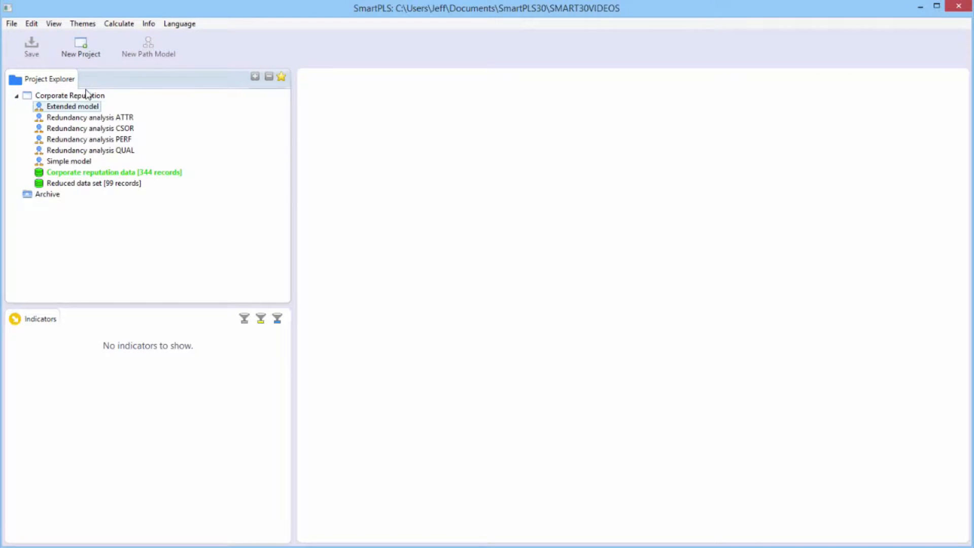
pyautogui.click(83, 129)
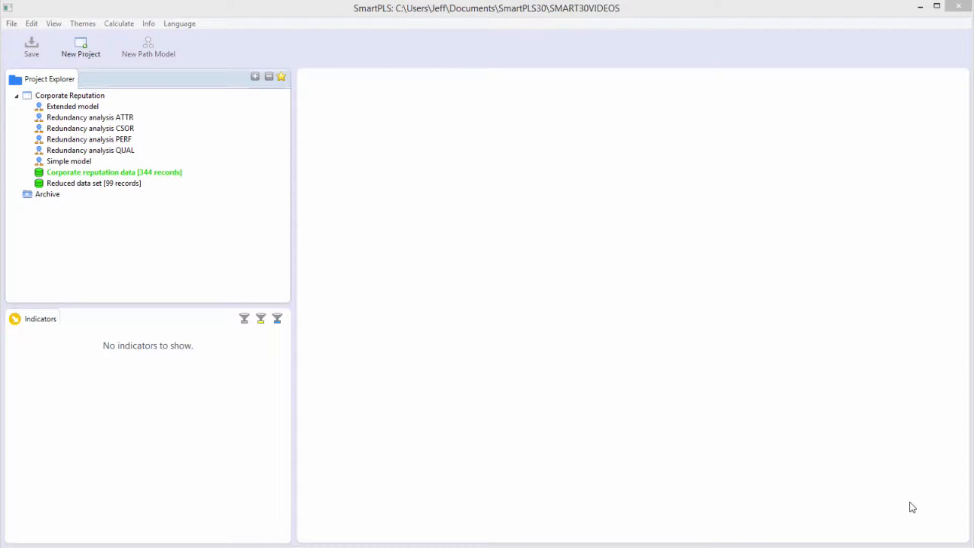
pyautogui.moveTo(925, 493)
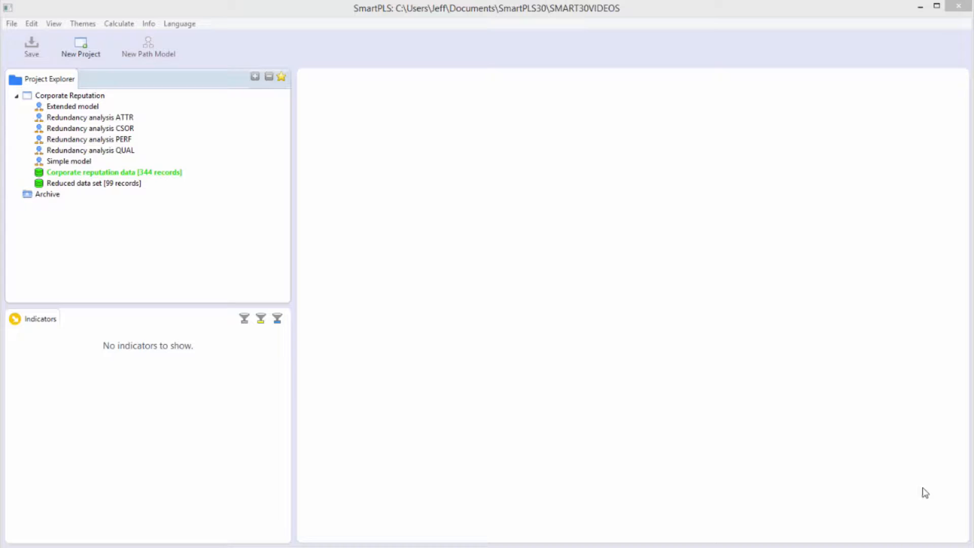
pyautogui.moveTo(122, 447)
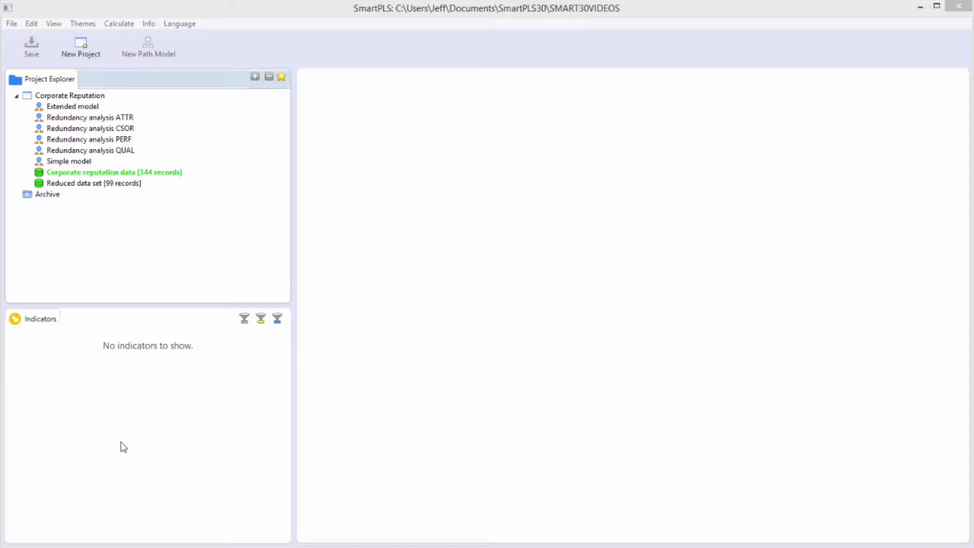
pyautogui.moveTo(411, 418)
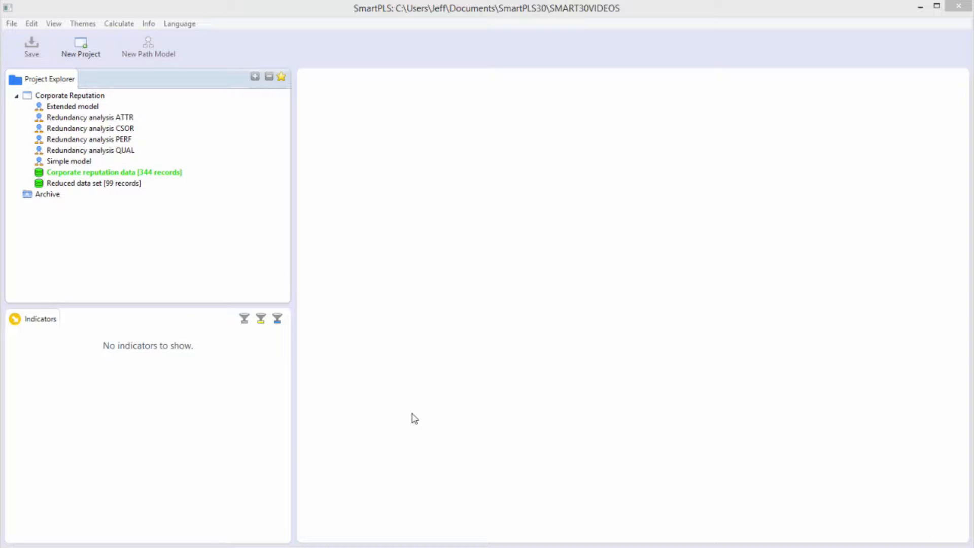
pyautogui.moveTo(262, 94)
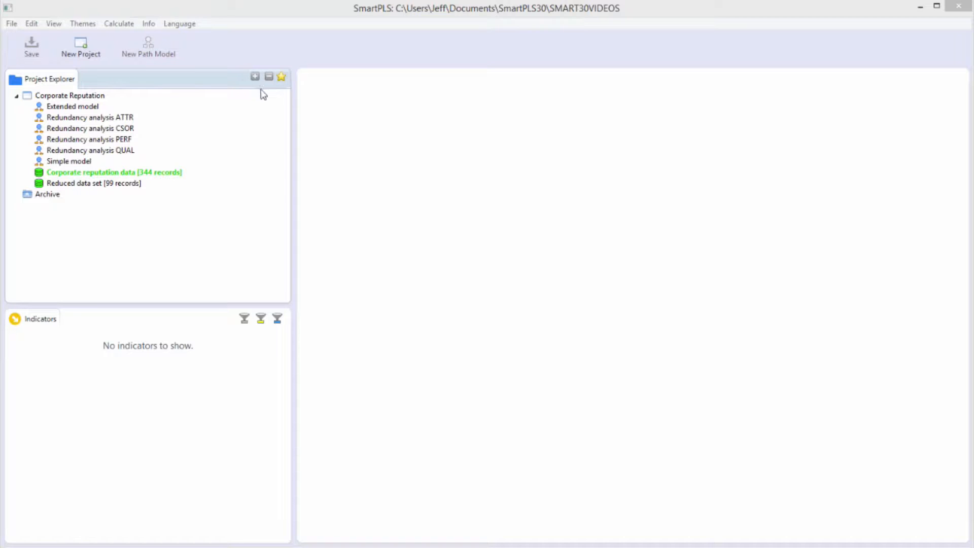
pyautogui.click(18, 95)
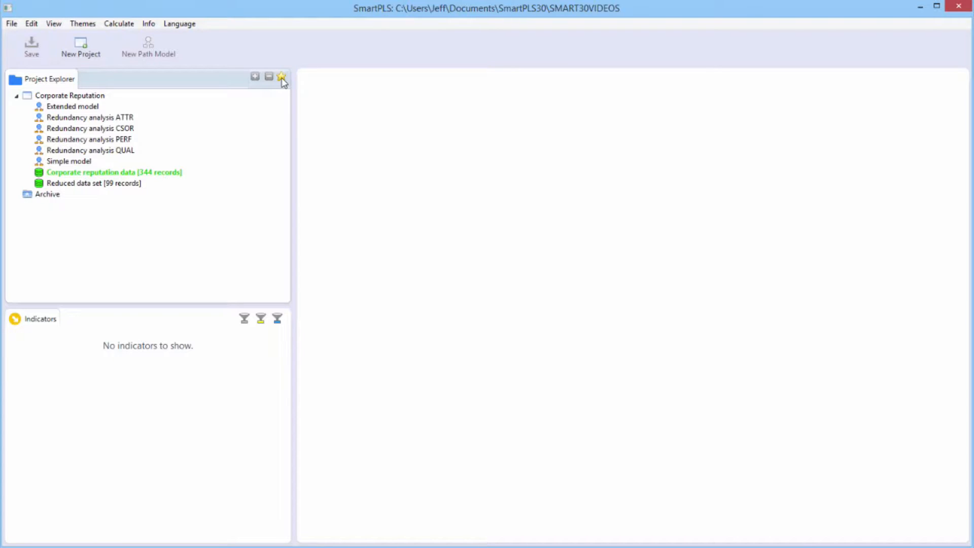
pyautogui.moveTo(280, 89)
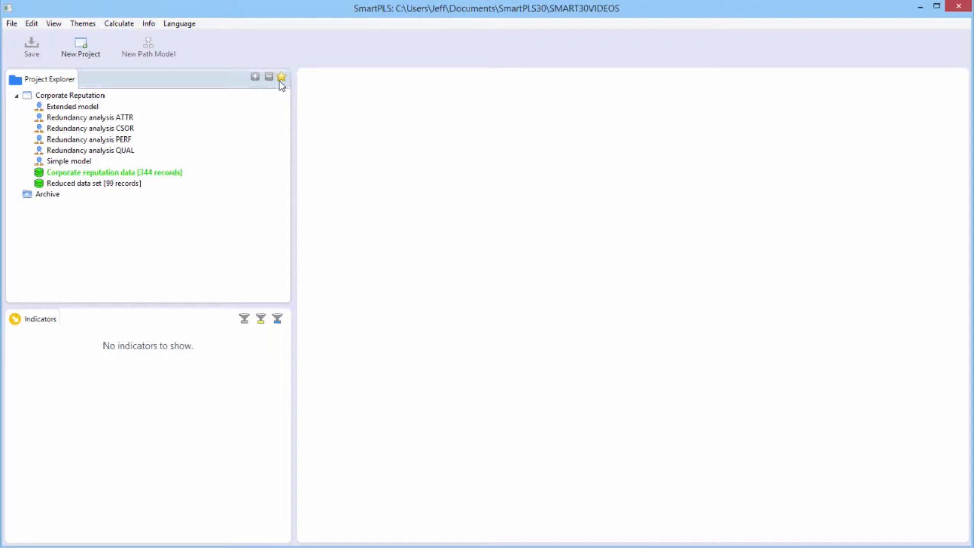
pyautogui.click(282, 76)
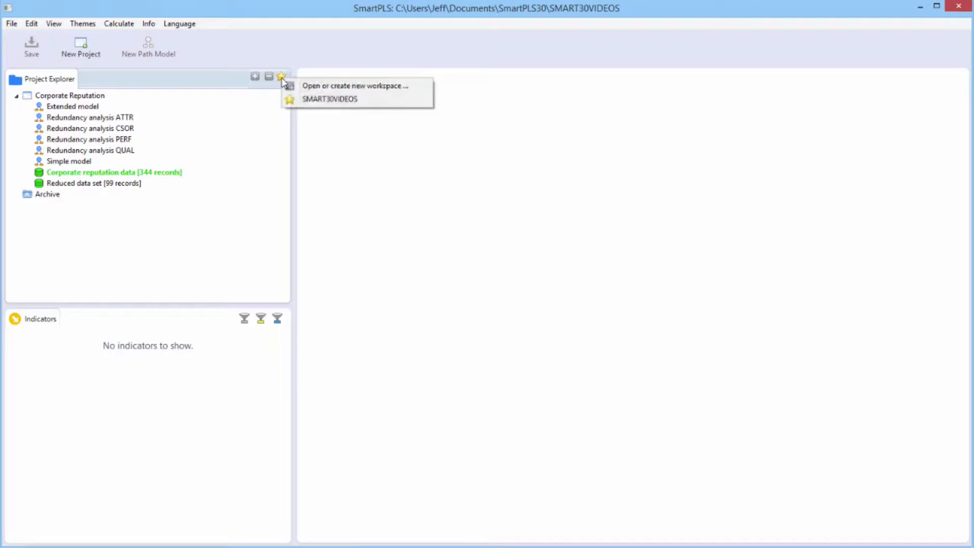
pyautogui.moveTo(332, 107)
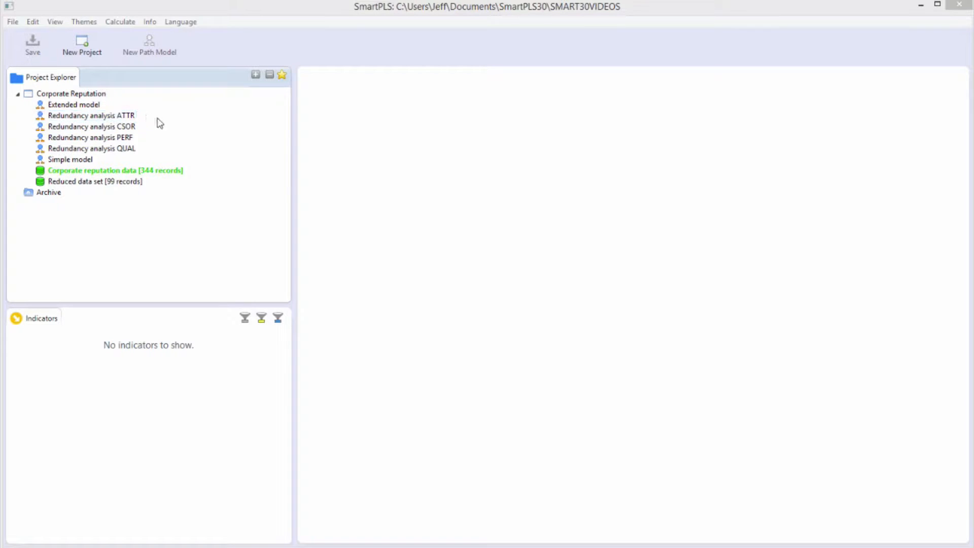
pyautogui.click(60, 158)
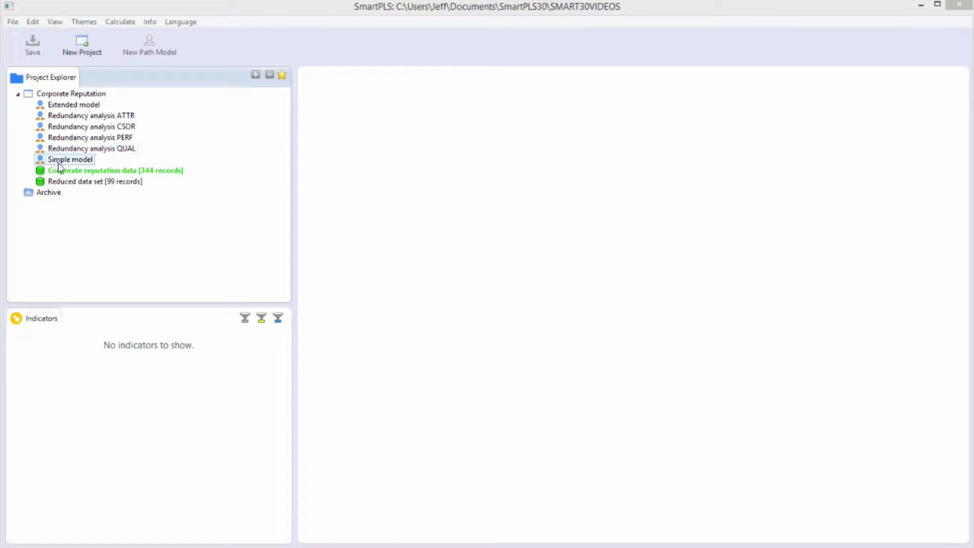
pyautogui.click(70, 93)
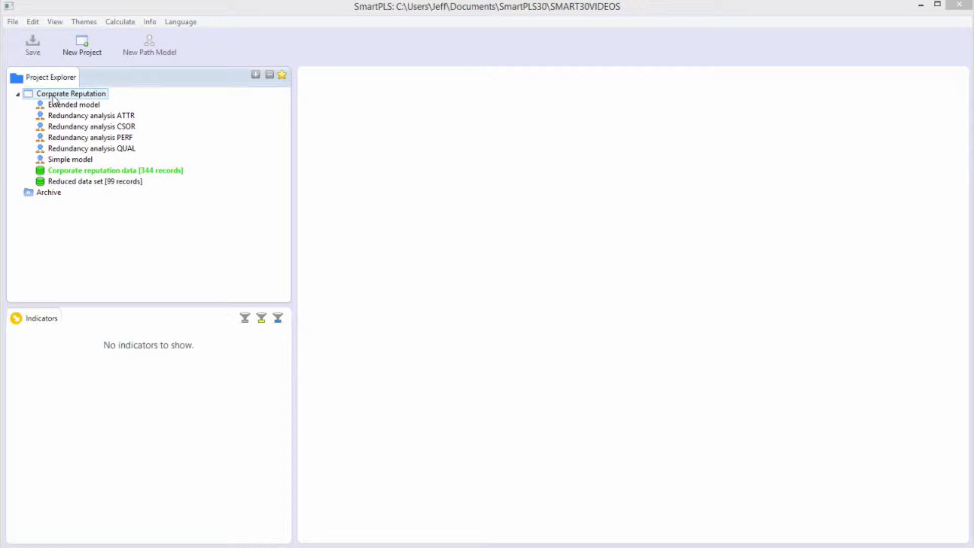
# - Create a new path model named 'First SmartPLS model' under Corporate Reputation
pyautogui.rightClick(70, 94)
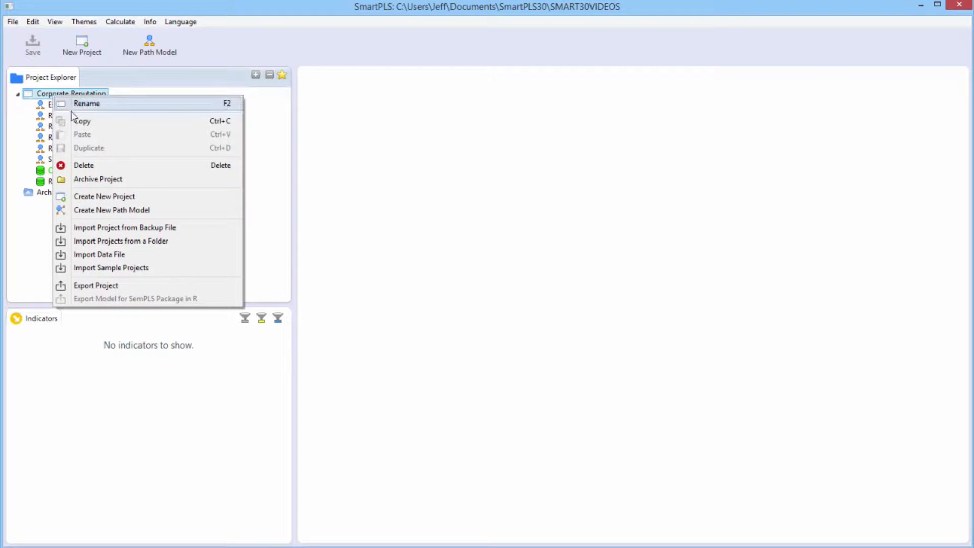
pyautogui.moveTo(107, 213)
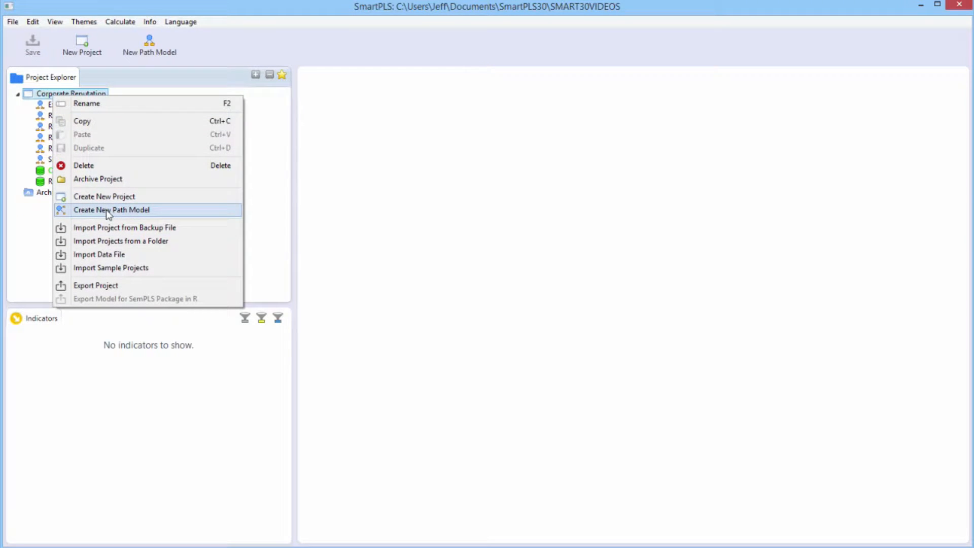
pyautogui.click(112, 210)
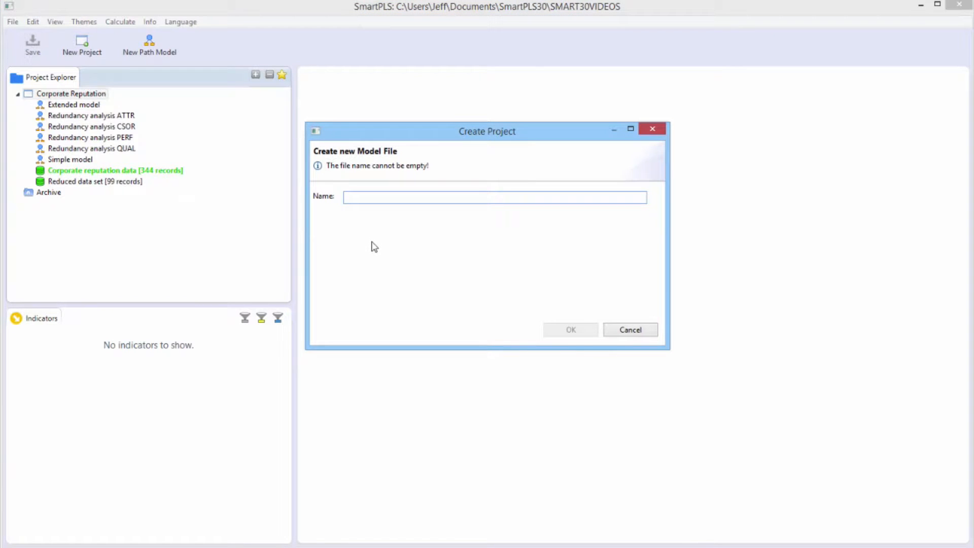
pyautogui.write('First SmartPLS model')
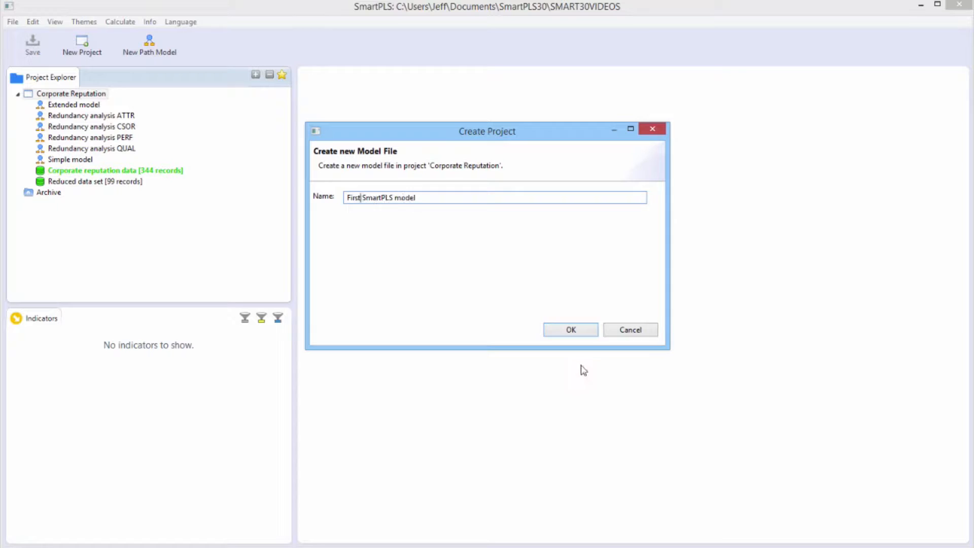
pyautogui.click(570, 329)
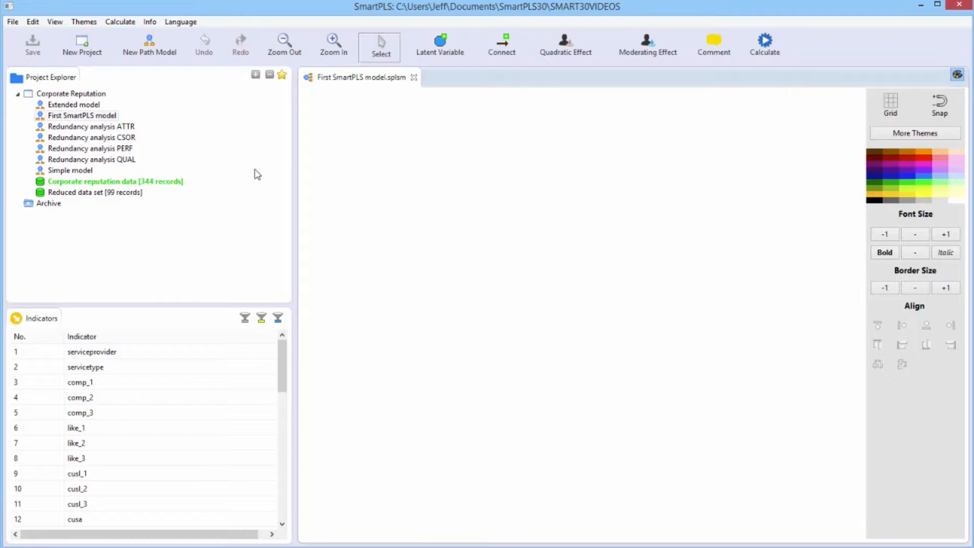
pyautogui.moveTo(459, 139)
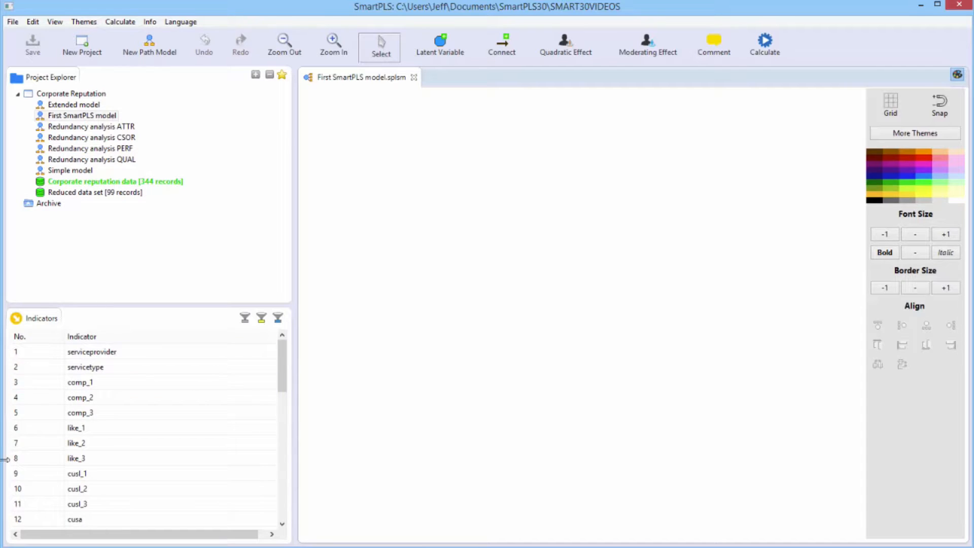
# - Place indicators cusl_1, cusl_2 and cusl_3 on the canvas as Latent Variable 1
pyautogui.click(79, 428)
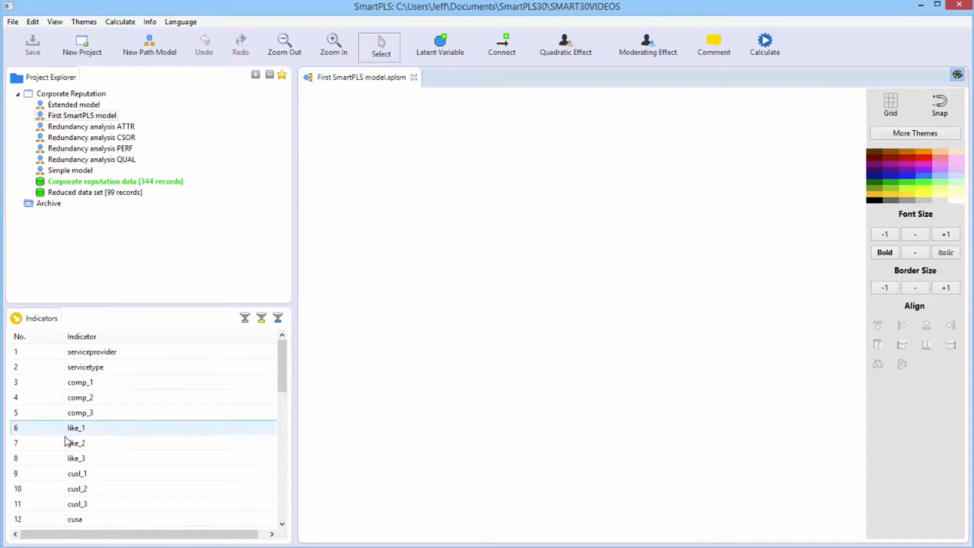
pyautogui.moveTo(158, 434)
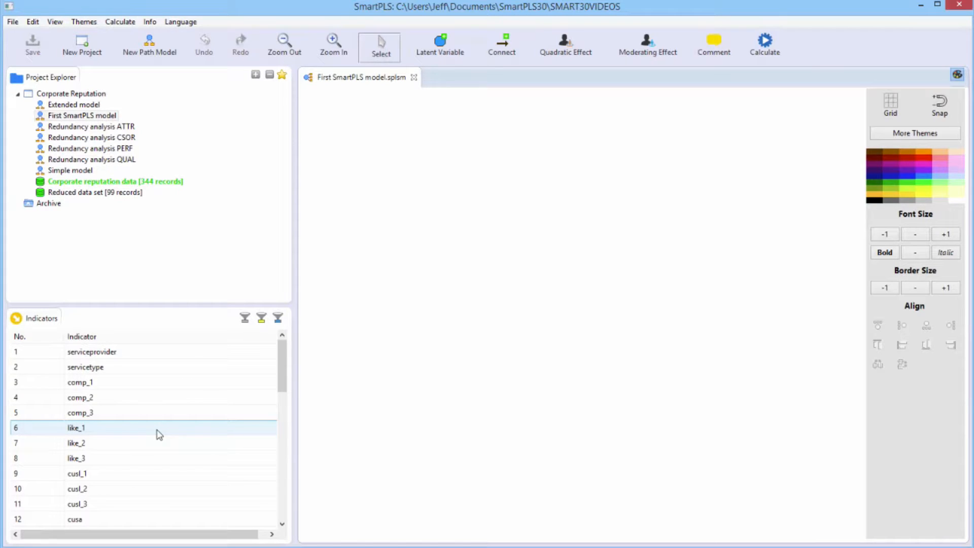
pyautogui.click(81, 473)
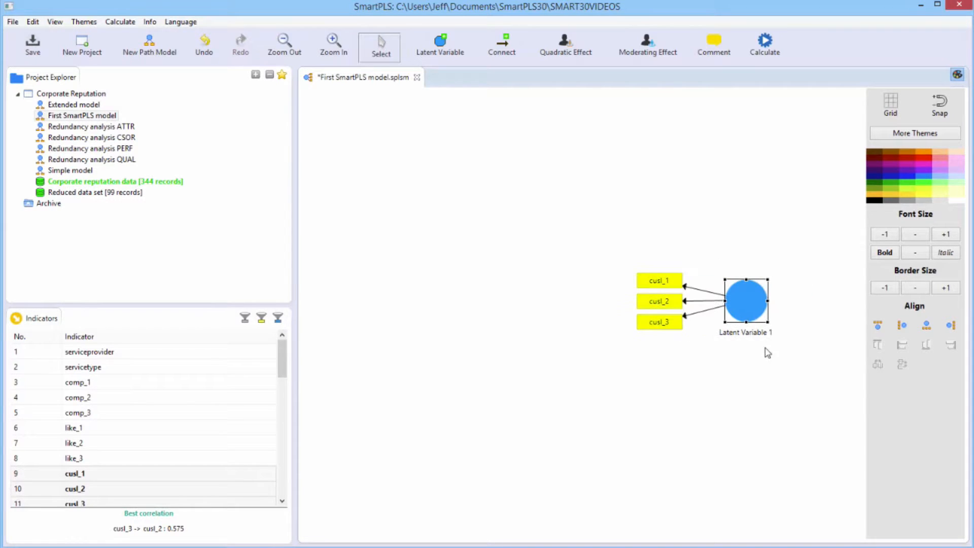
pyautogui.moveTo(746, 308)
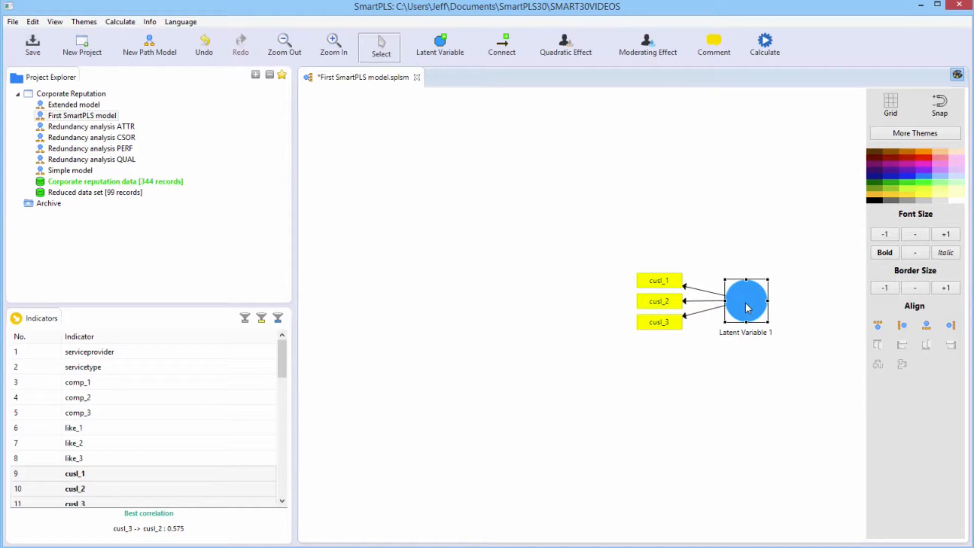
# - Rename the cusl construct from Latent Variable 1 to CUSL
pyautogui.rightClick(745, 303)
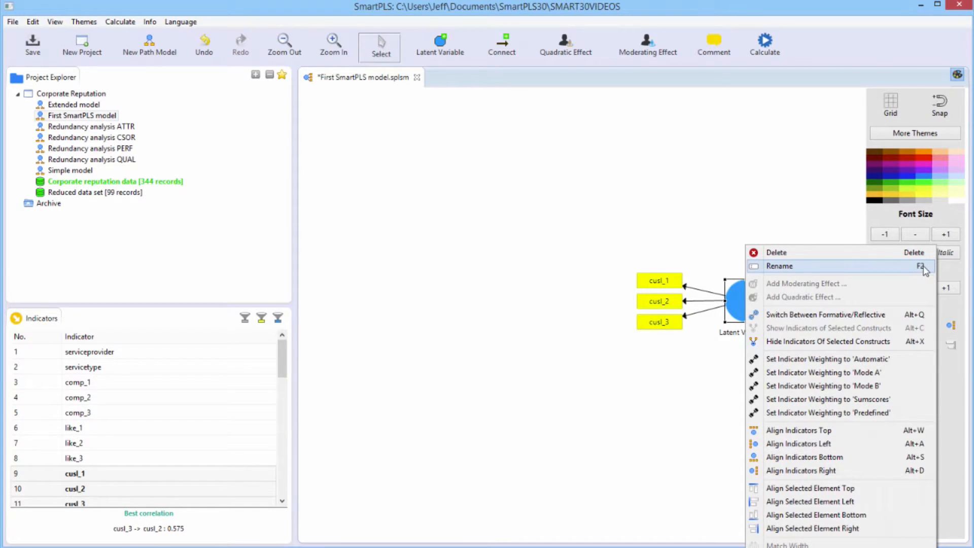
pyautogui.moveTo(886, 269)
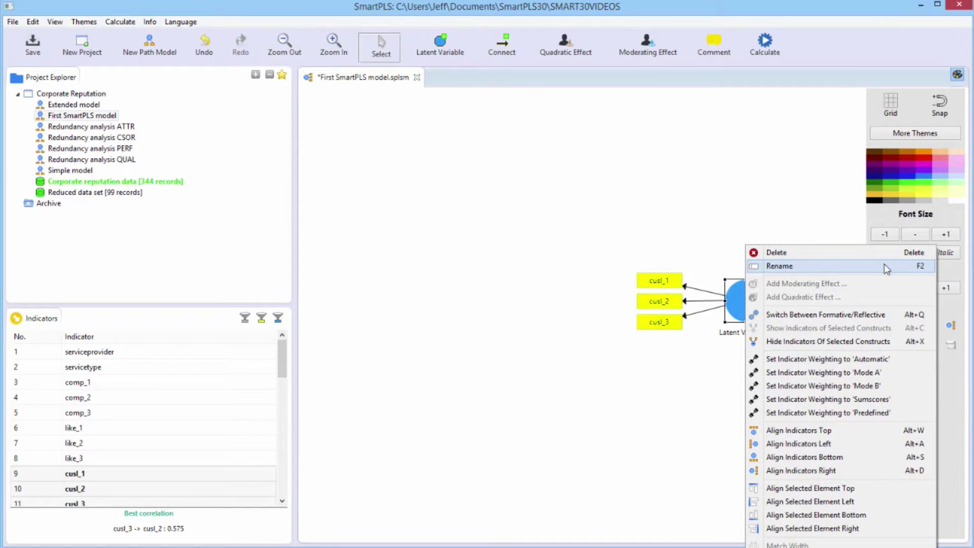
pyautogui.click(779, 266)
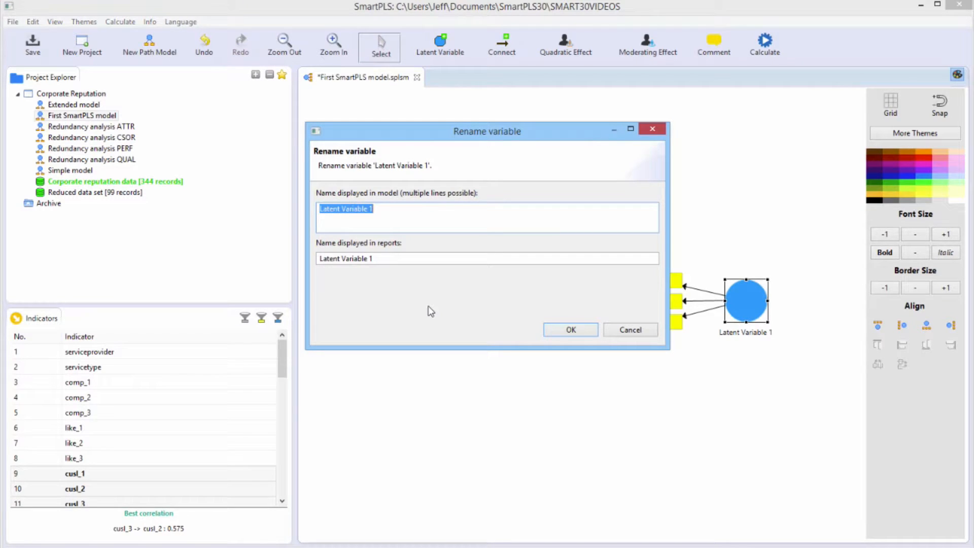
pyautogui.write('CUS')
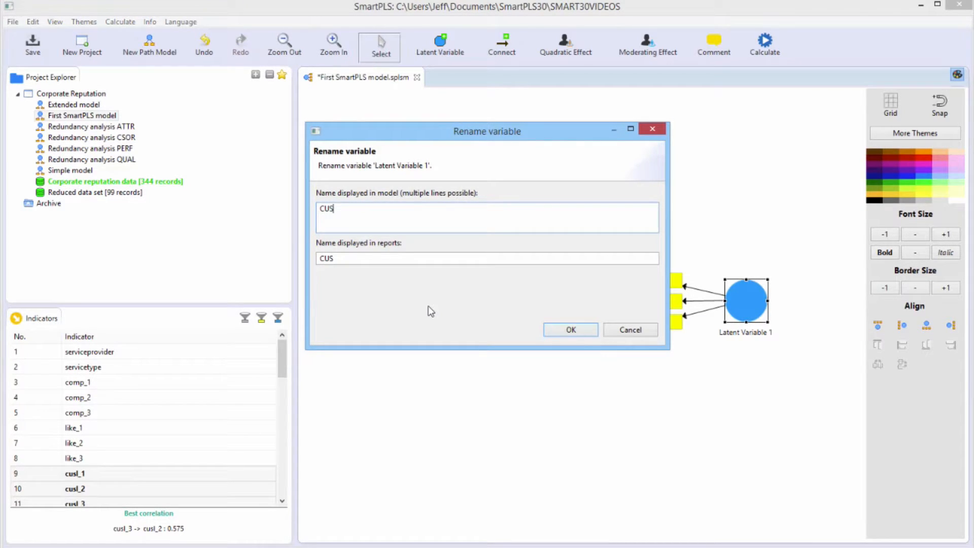
pyautogui.click(571, 330)
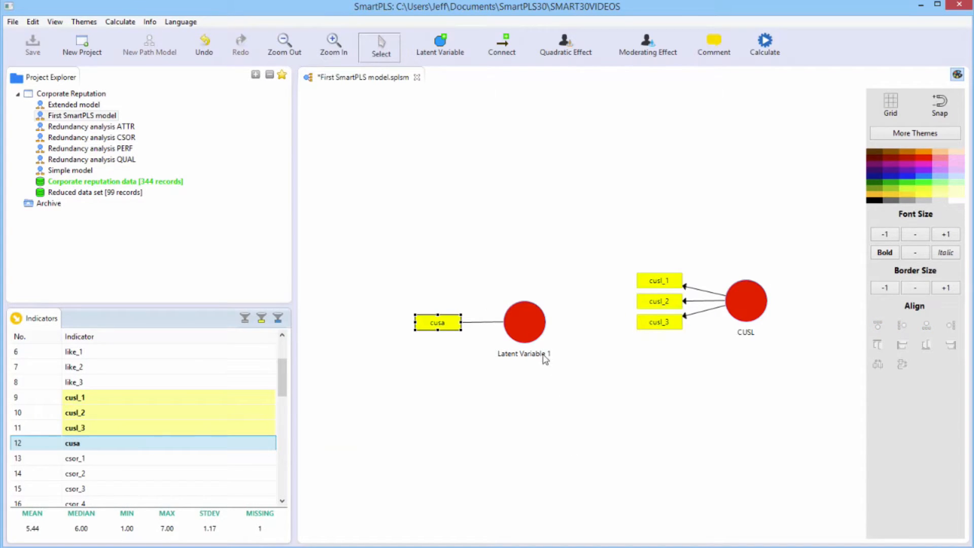
# - Move the cusa construct further right and rename it CUSA
pyautogui.moveTo(525, 323); pyautogui.dragTo(551, 309)
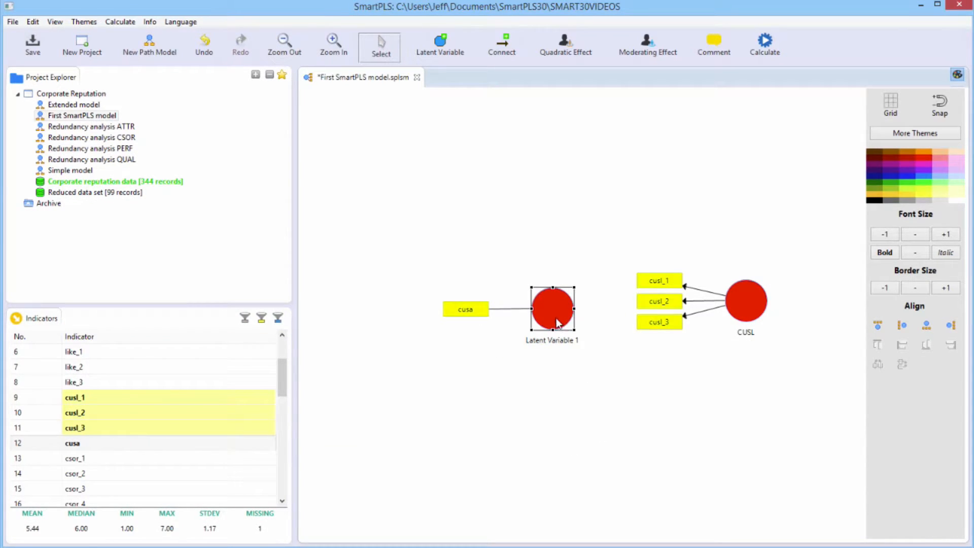
pyautogui.doubleClick(550, 309)
pyautogui.write('CUSA')
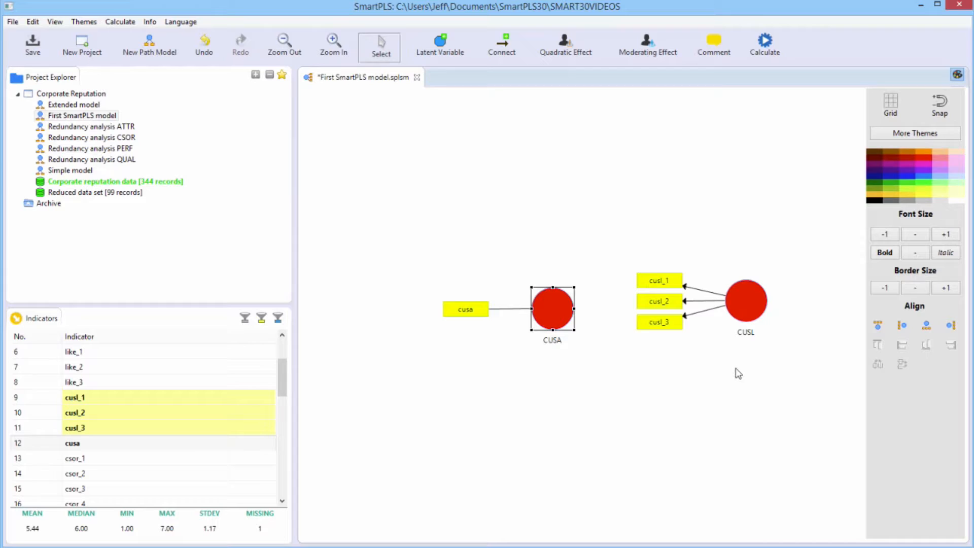
pyautogui.moveTo(709, 387)
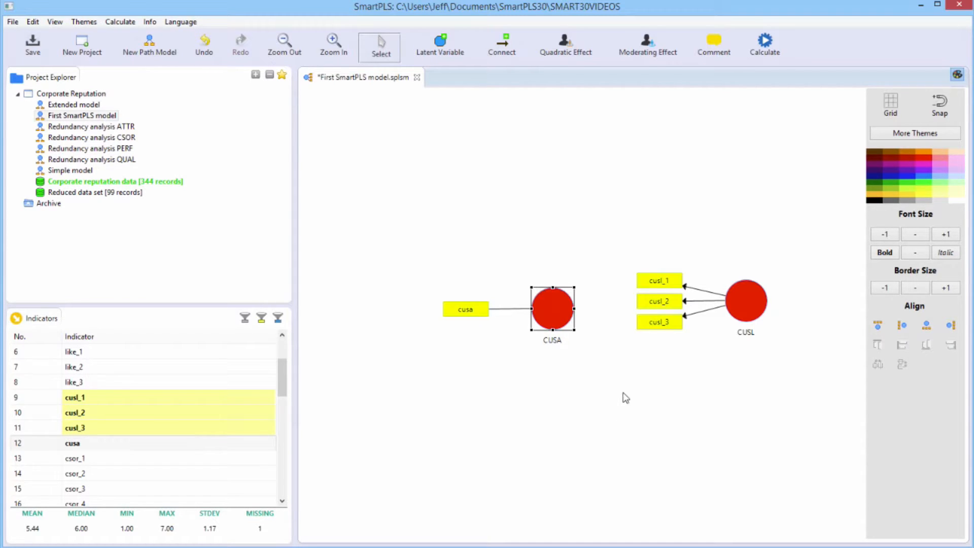
pyautogui.click(570, 321)
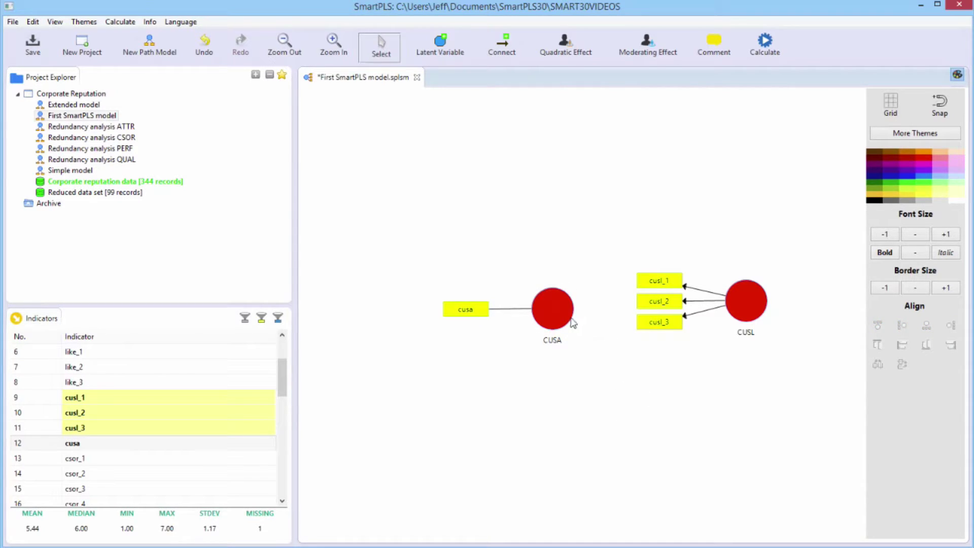
pyautogui.moveTo(554, 314)
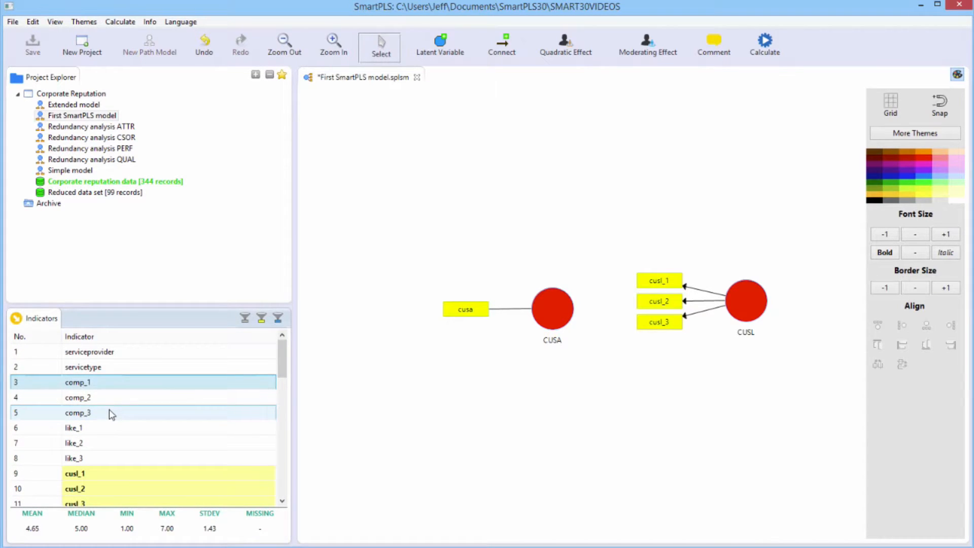
# - Create a construct from the comp indicators and name it COMP
pyautogui.click(77, 413)
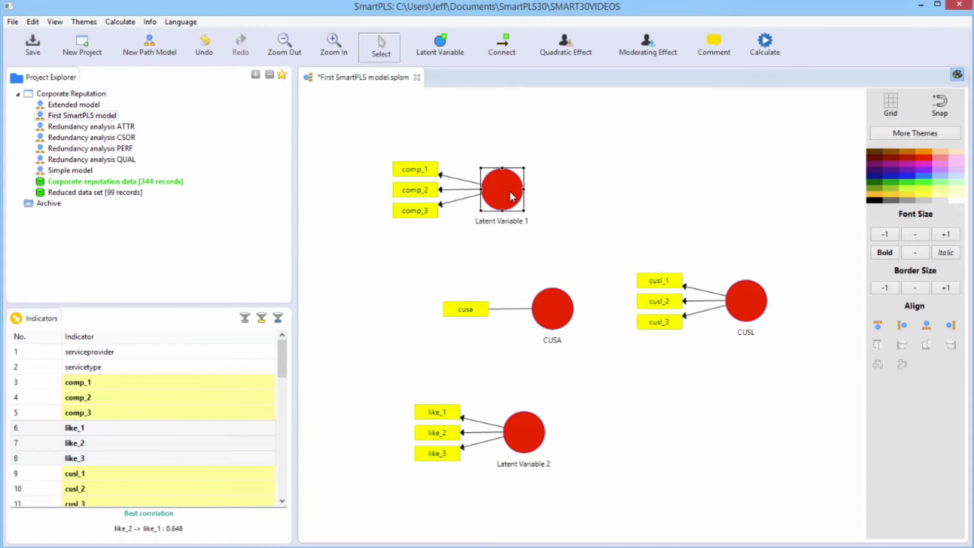
pyautogui.doubleClick(503, 190)
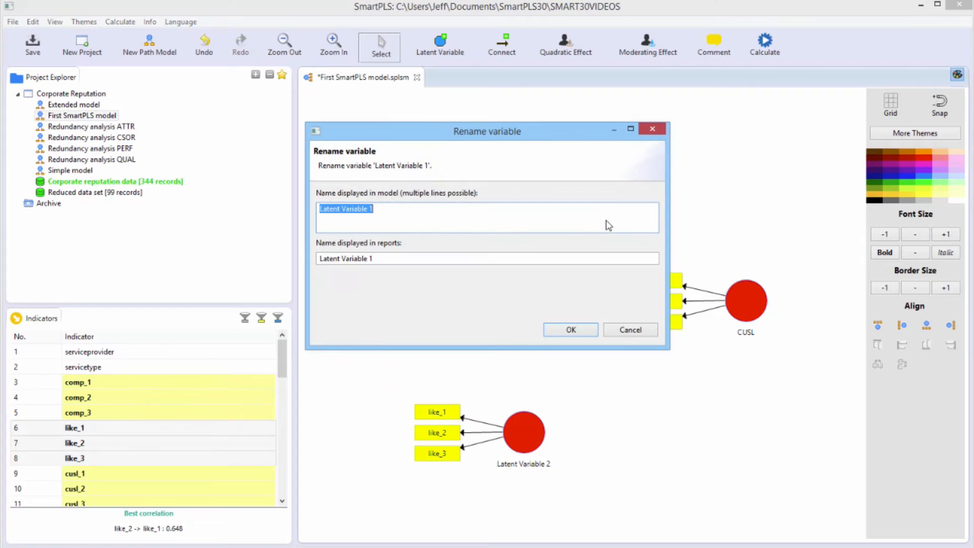
pyautogui.write('COMP')
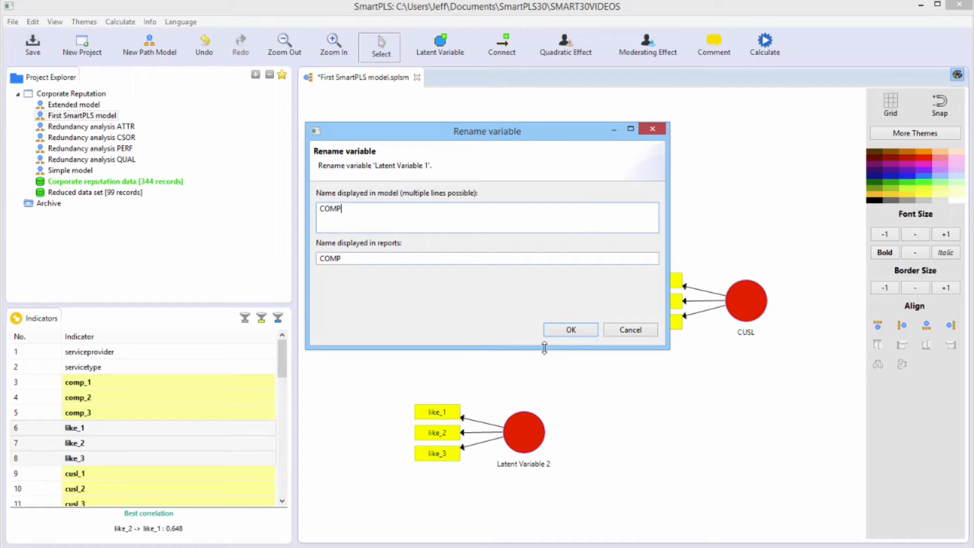
pyautogui.click(570, 329)
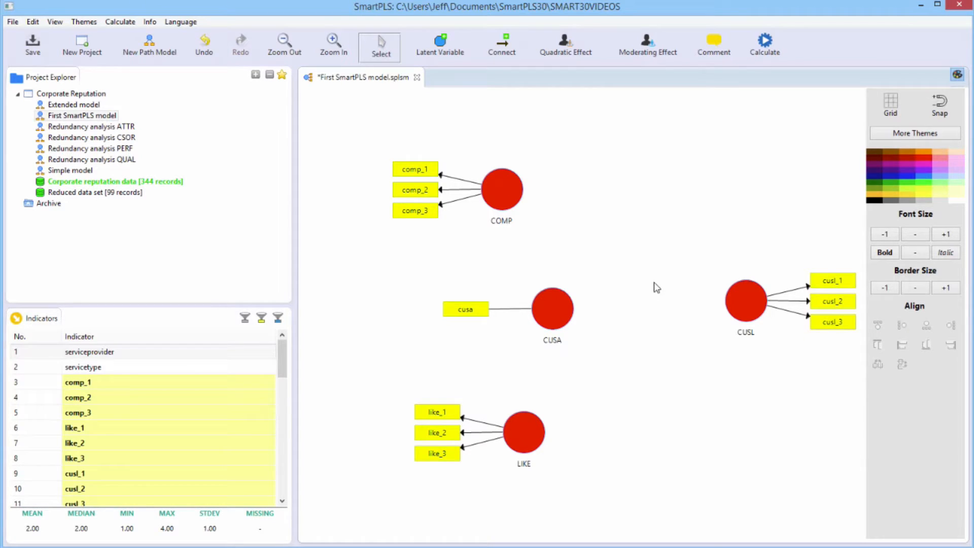
pyautogui.moveTo(467, 70)
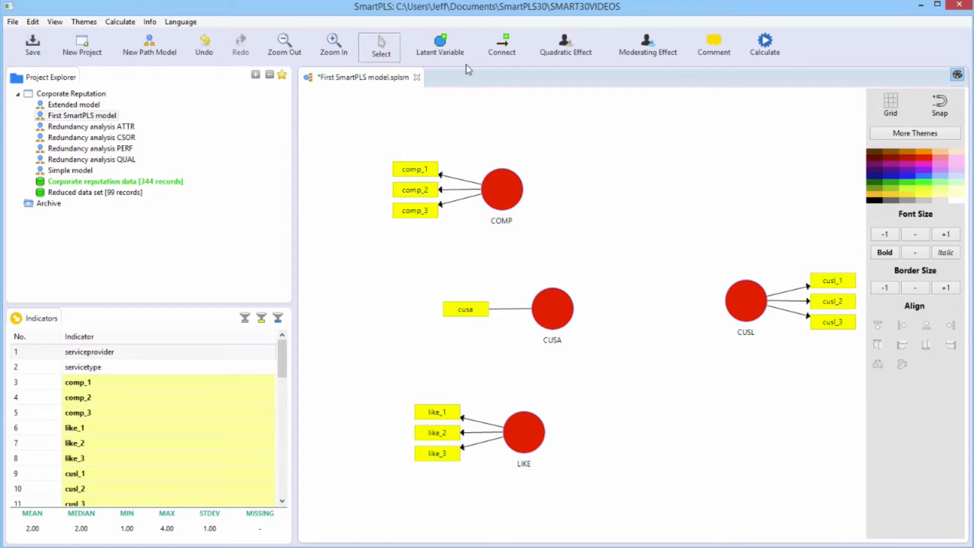
pyautogui.moveTo(444, 145)
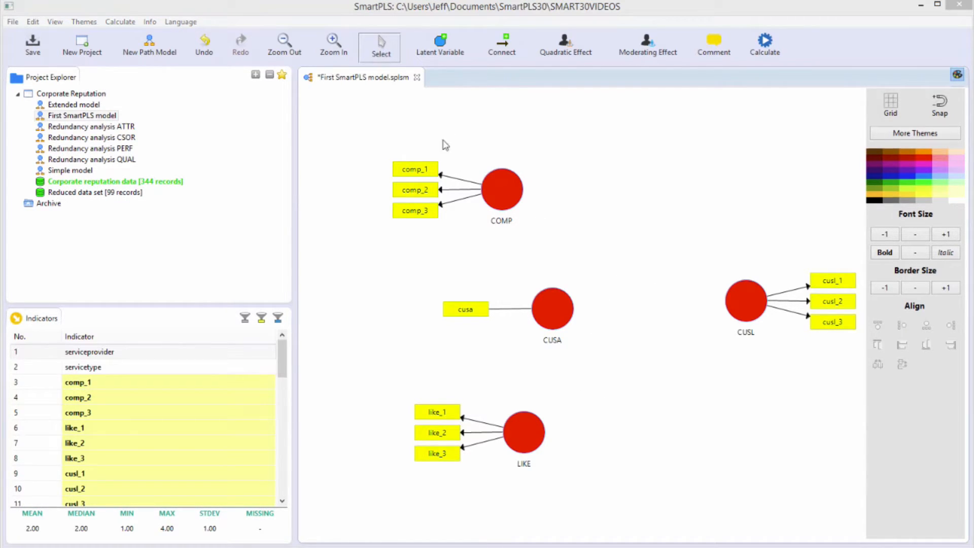
# - Select COMP and switch to the new-construct placement mode on the canvas
pyautogui.click(502, 190)
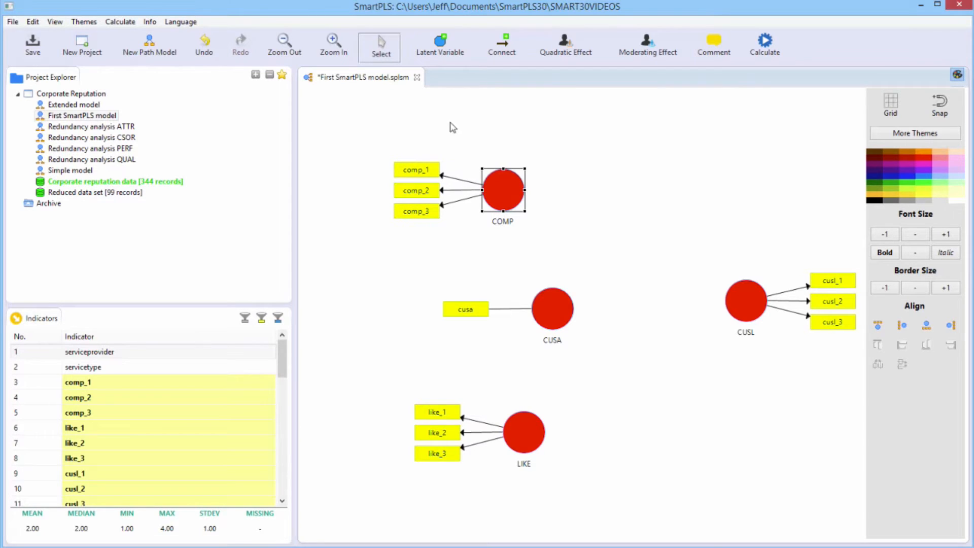
pyautogui.click(439, 44)
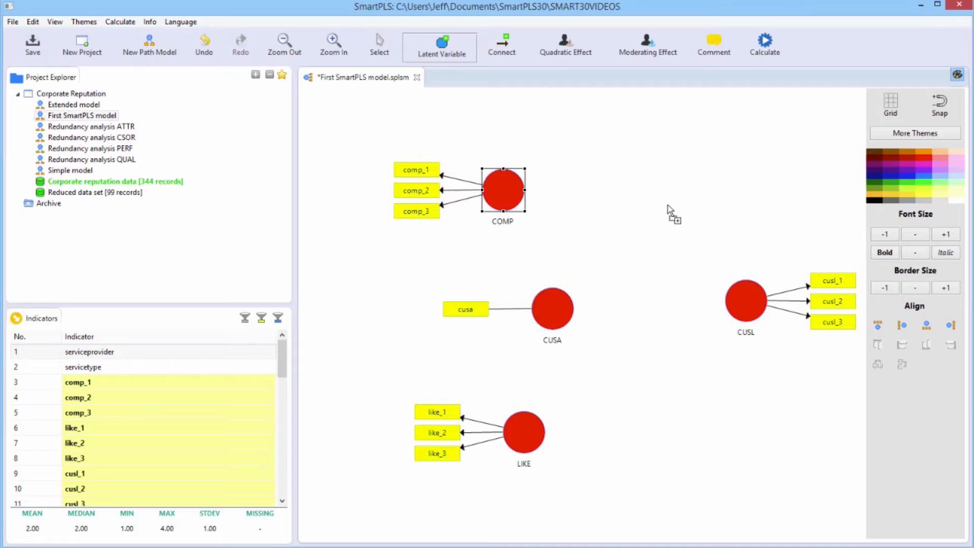
pyautogui.click(688, 222)
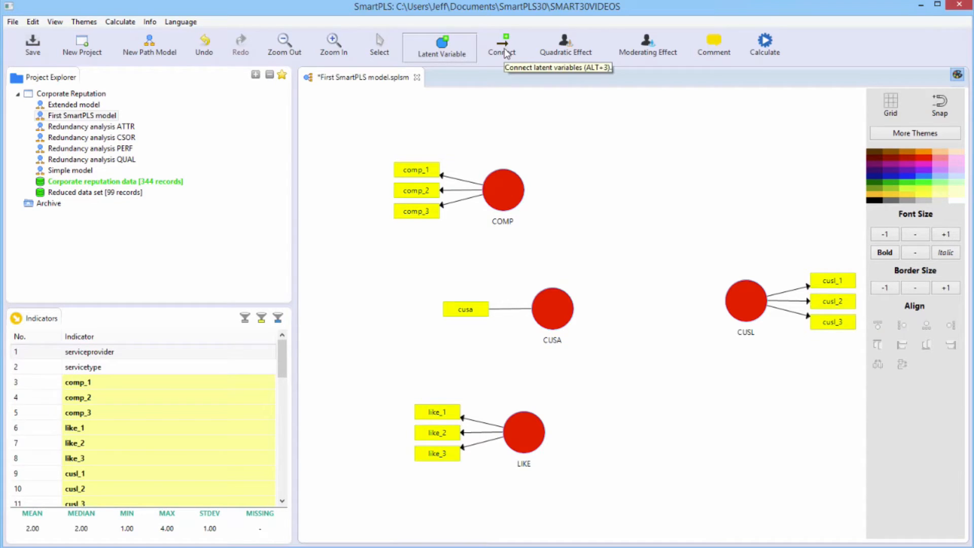
pyautogui.moveTo(504, 52)
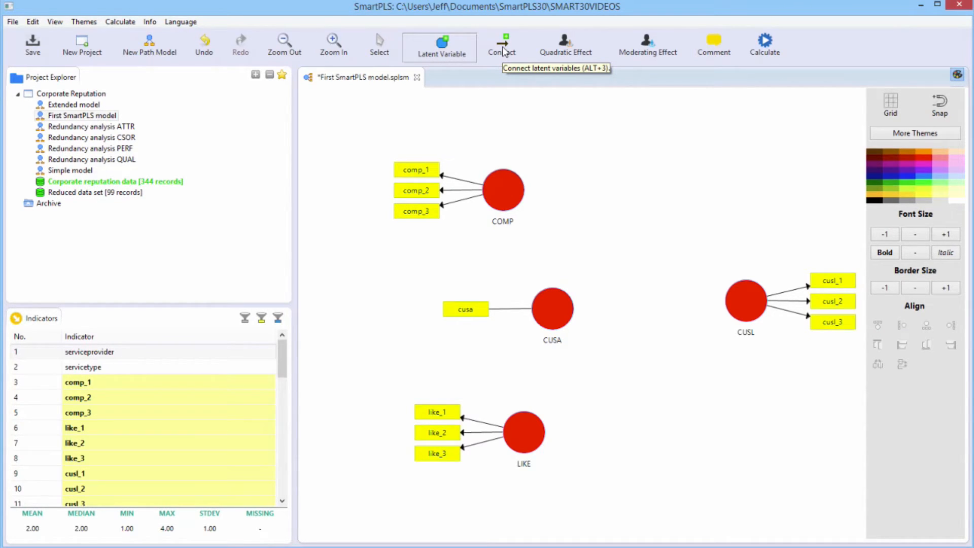
# - Draw paths COMP→CUSA, LIKE→CUSA, CUSA→CUSL, COMP→CUSL and LIKE→CUSL, then return to Select
pyautogui.click(502, 46)
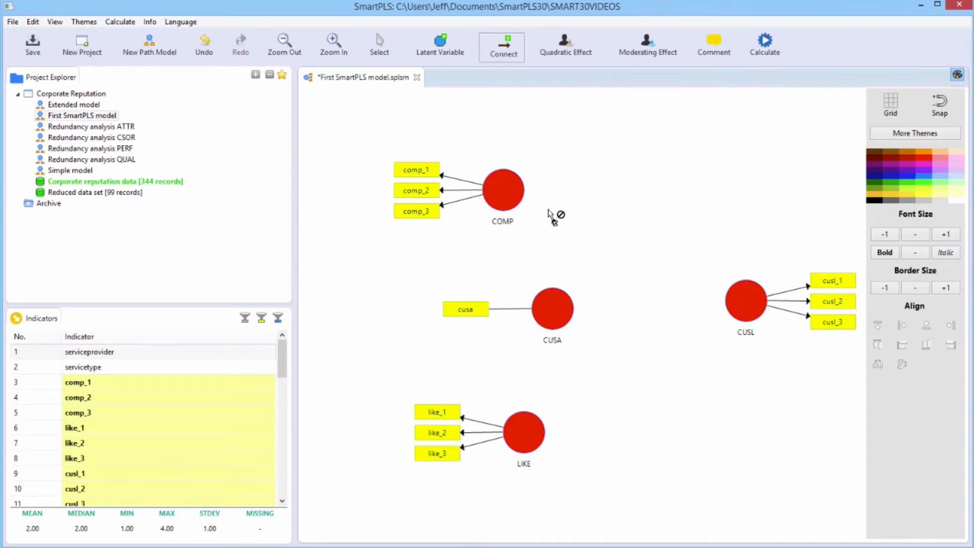
pyautogui.moveTo(695, 302)
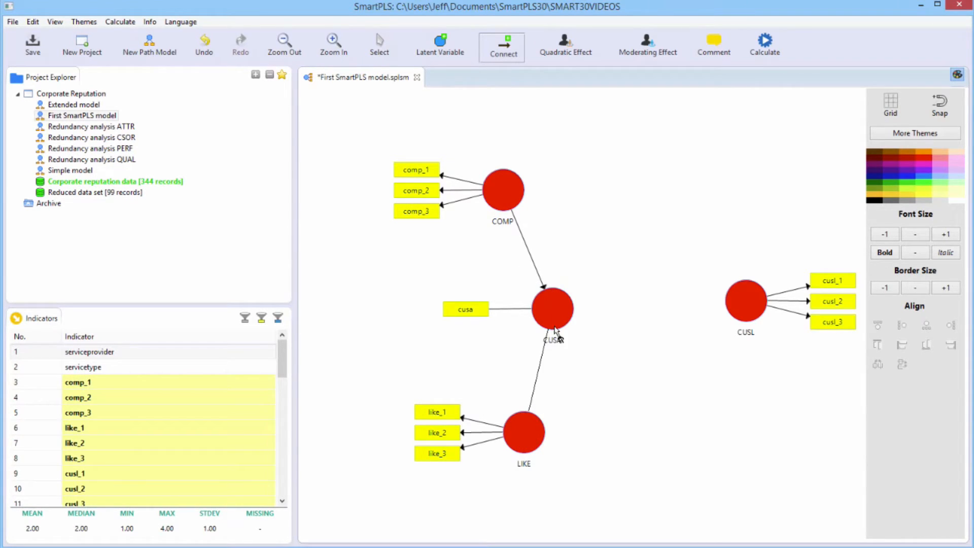
pyautogui.moveTo(552, 309); pyautogui.dragTo(745, 303)
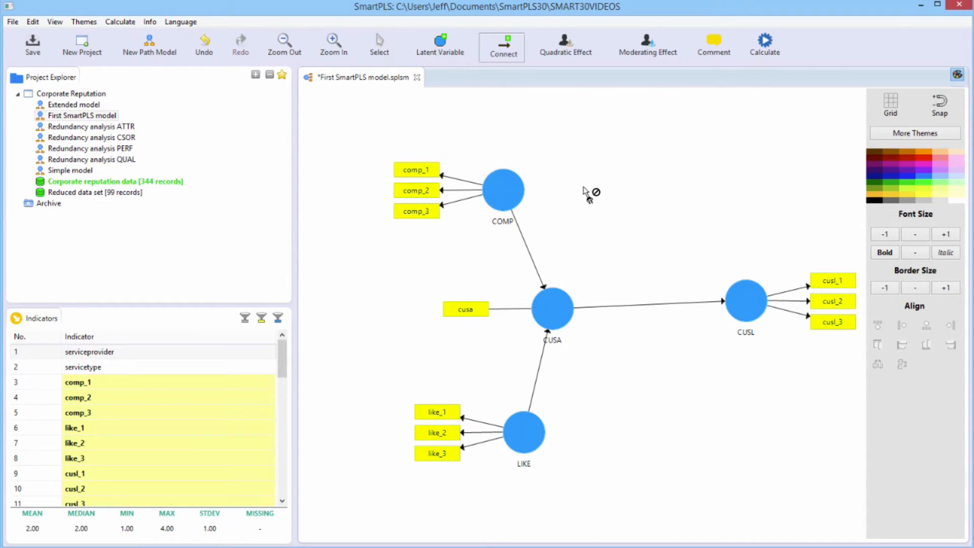
pyautogui.moveTo(560, 215)
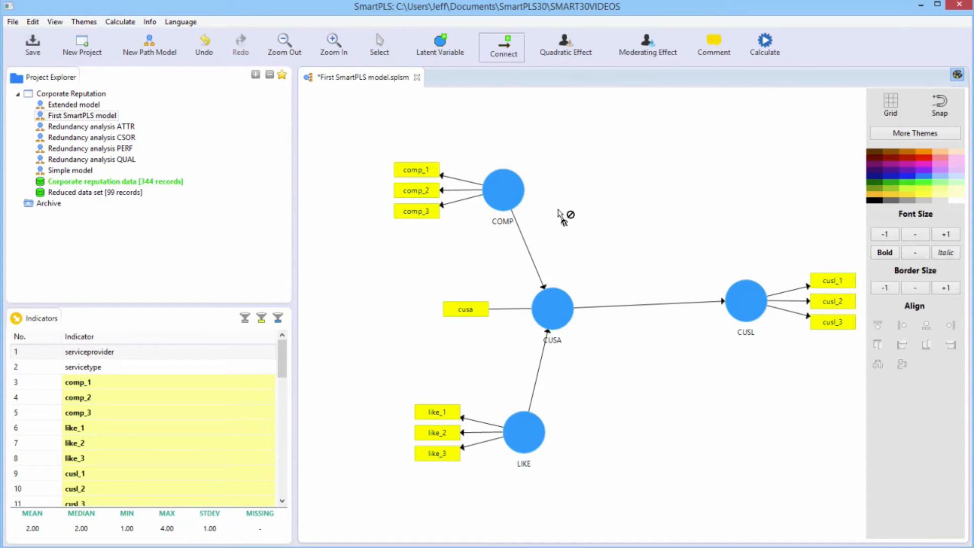
pyautogui.click(743, 295)
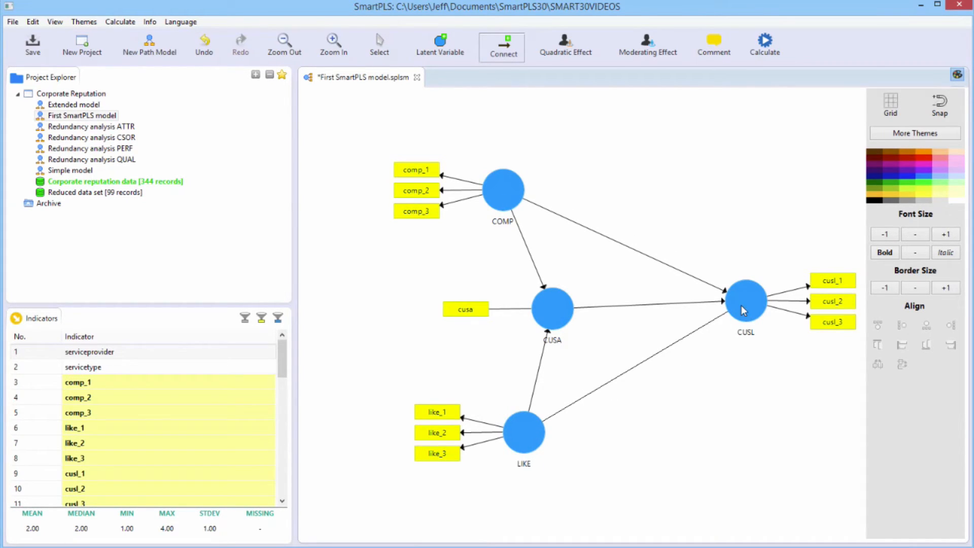
pyautogui.click(379, 44)
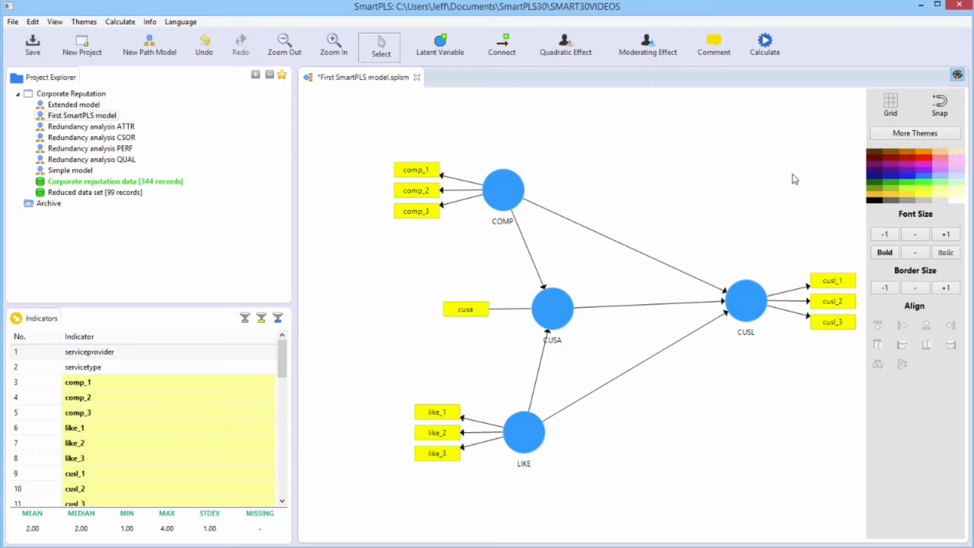
# - Show the alignment grid and drag COMP into an aligned position
pyautogui.click(890, 102)
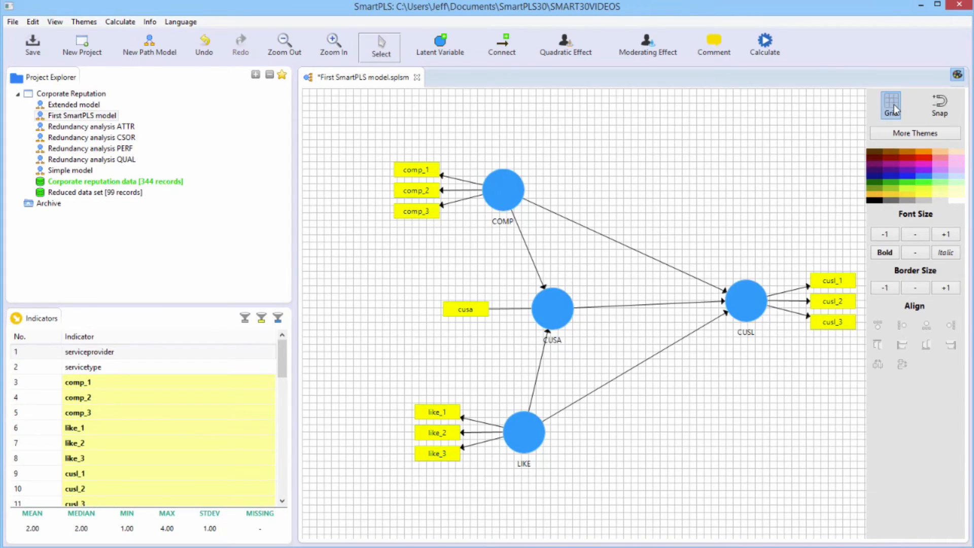
pyautogui.moveTo(913, 110)
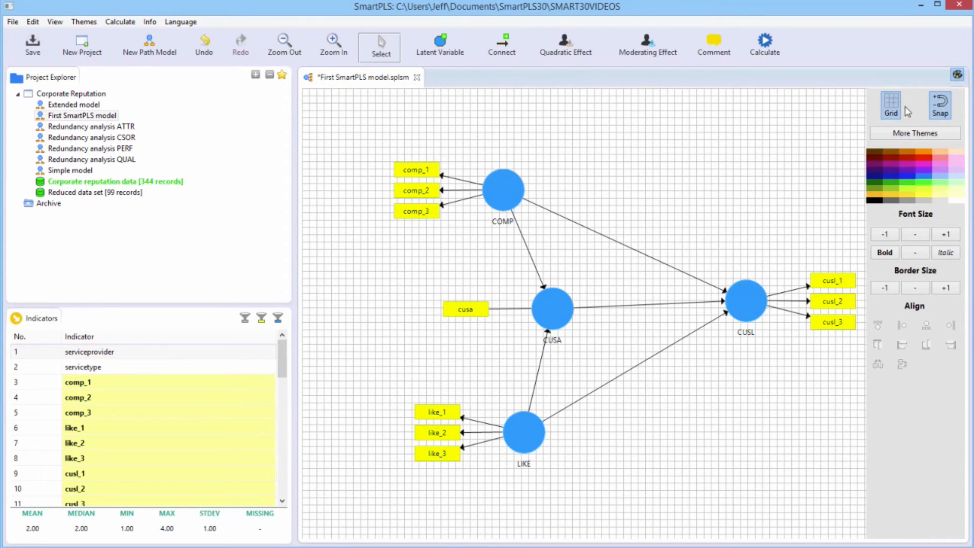
pyautogui.click(502, 189)
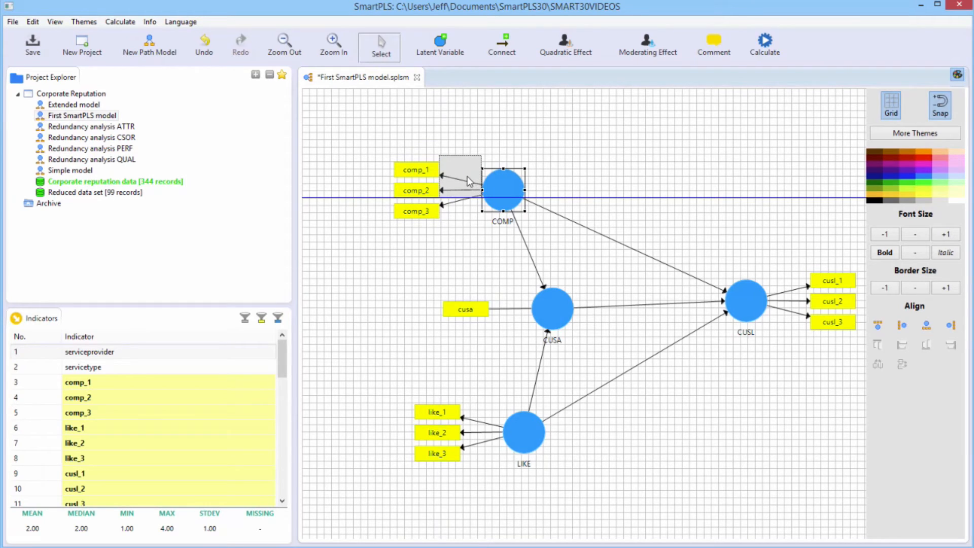
pyautogui.moveTo(501, 187); pyautogui.dragTo(466, 176)
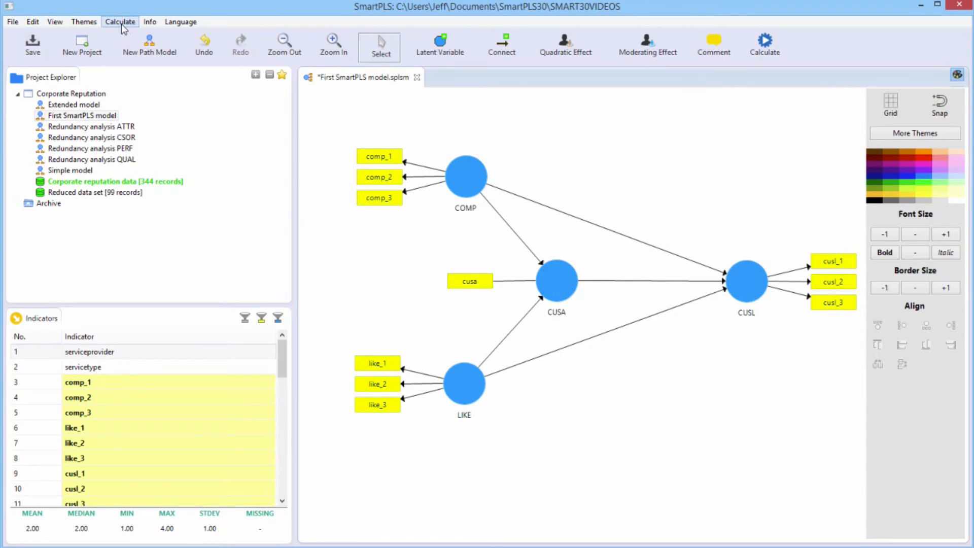
pyautogui.click(120, 21)
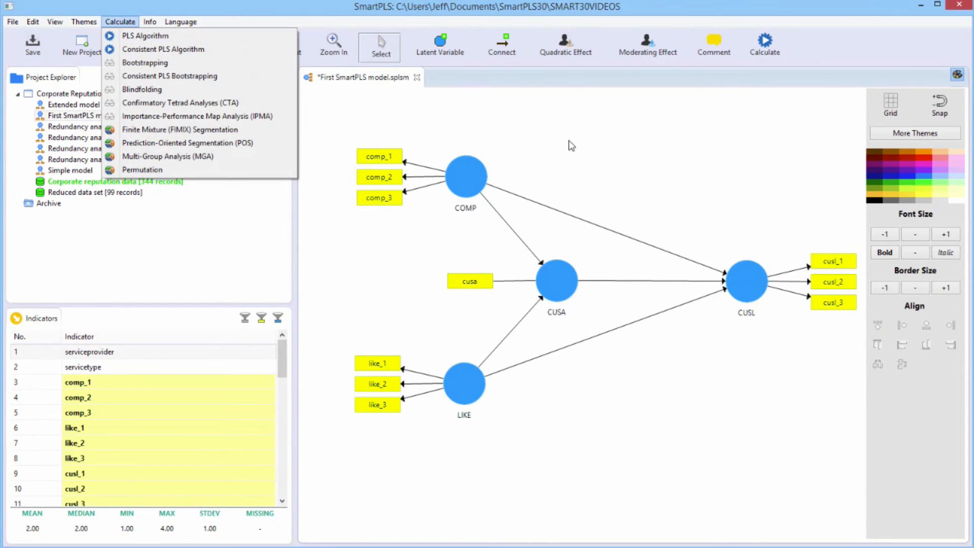
pyautogui.moveTo(765, 50)
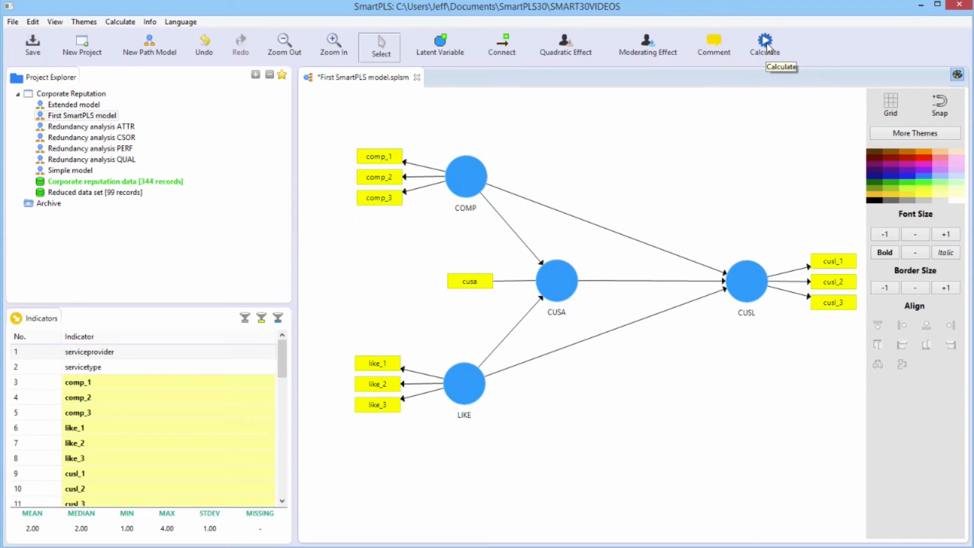
pyautogui.click(765, 40)
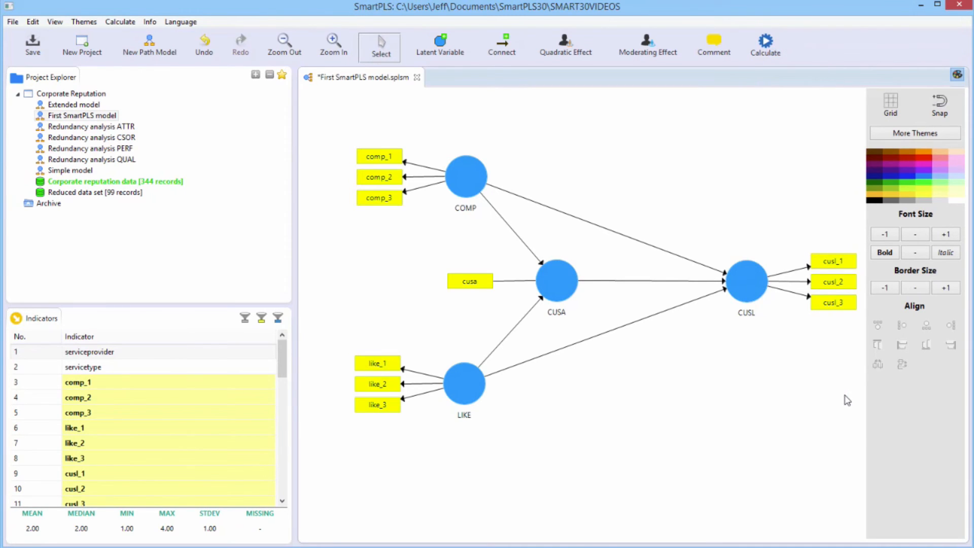
# - Run the PLS Algorithm, giving path coefficients such as CUSA→CUSL 0.504
pyautogui.click(765, 40)
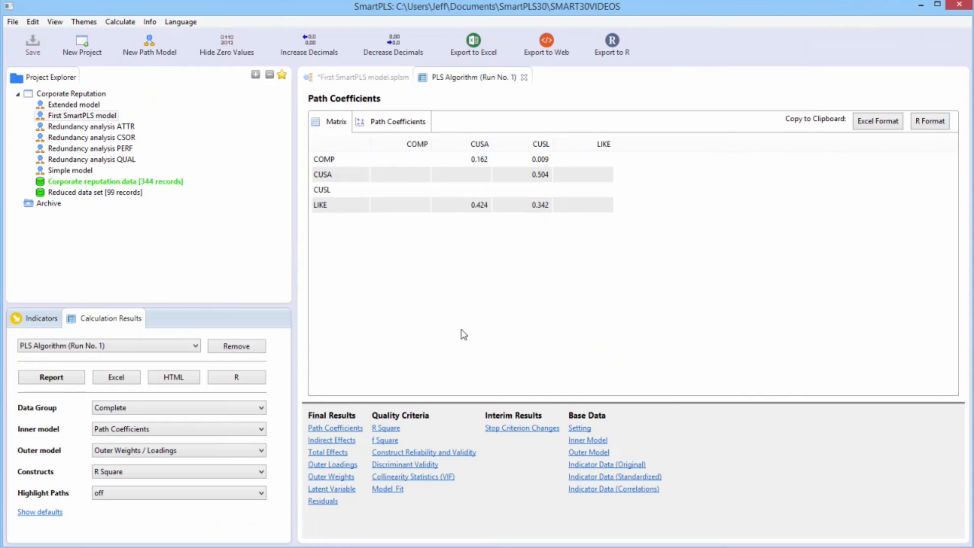
pyautogui.moveTo(362, 149)
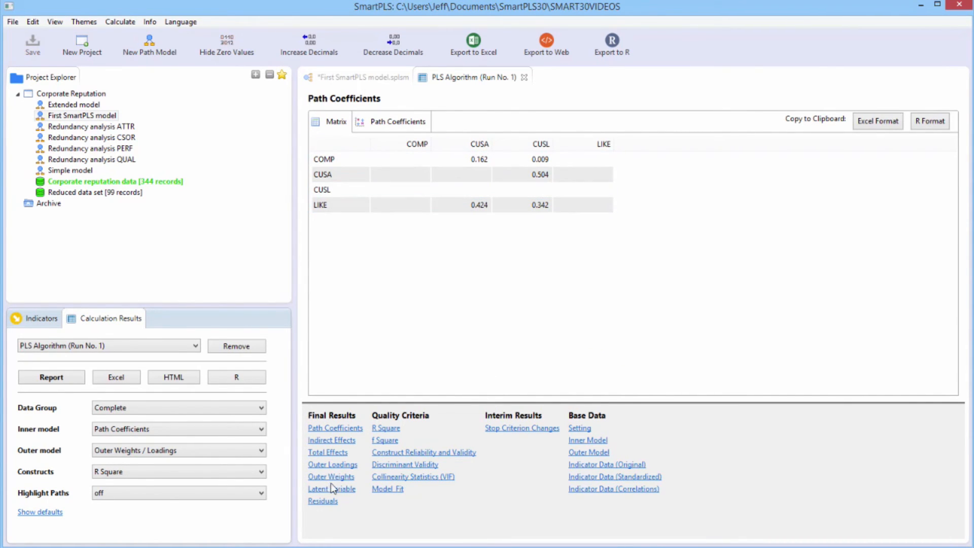
pyautogui.moveTo(636, 460)
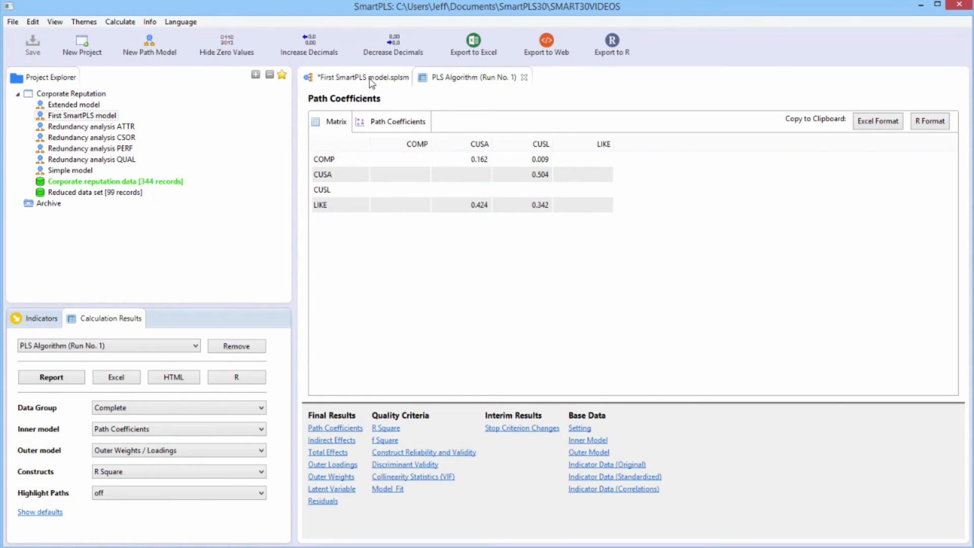
# - Switch to the First SmartPLS model diagram showing loadings and R² values 0.295 and 0.562
pyautogui.click(364, 77)
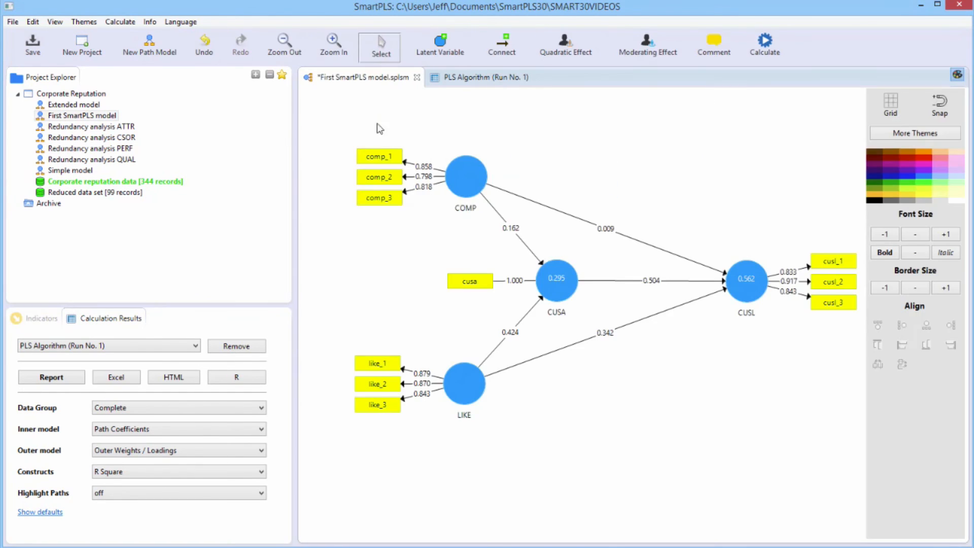
pyautogui.moveTo(663, 299)
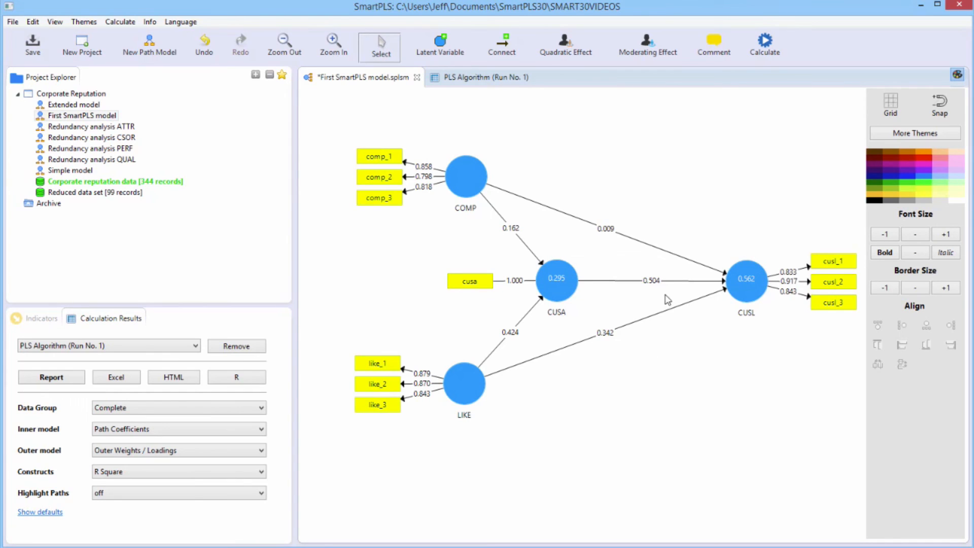
pyautogui.moveTo(533, 348)
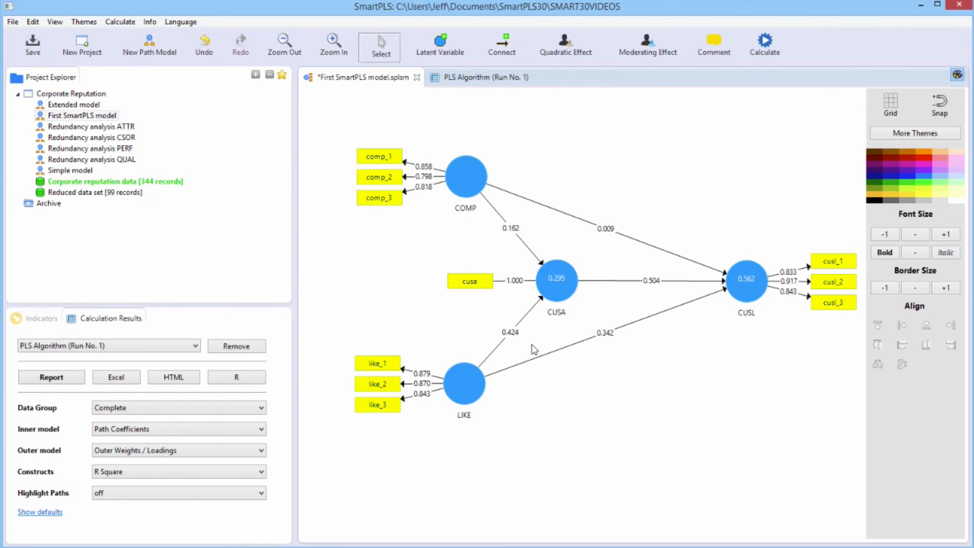
pyautogui.moveTo(631, 232)
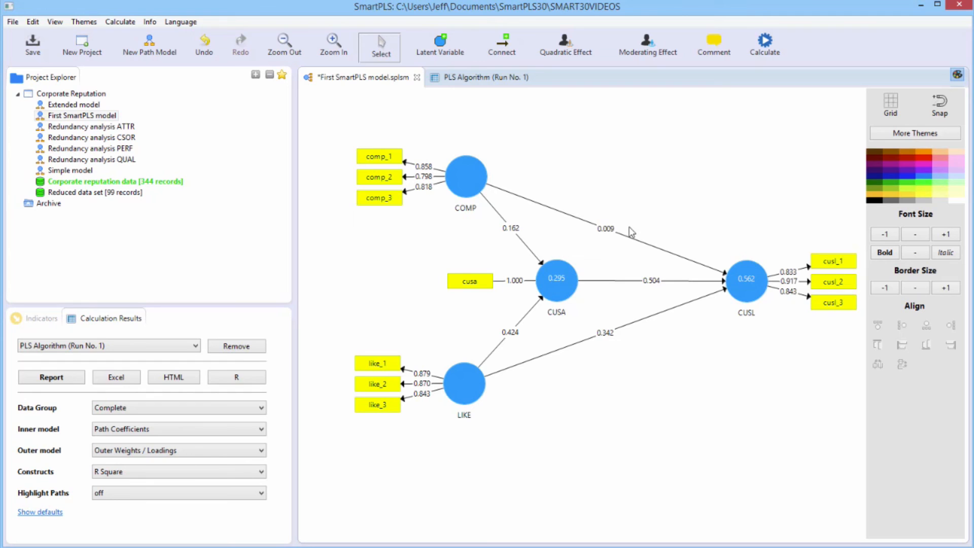
pyautogui.moveTo(469, 194)
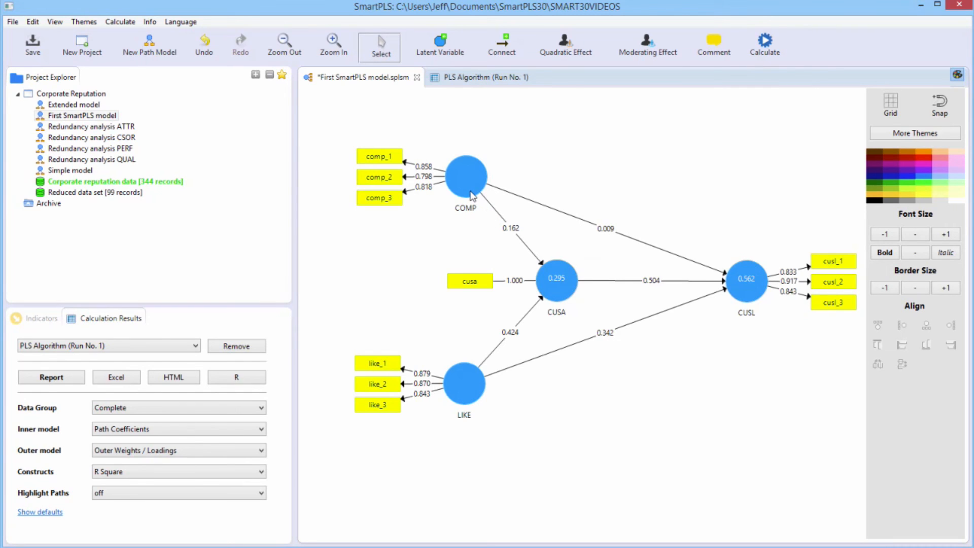
pyautogui.moveTo(525, 222)
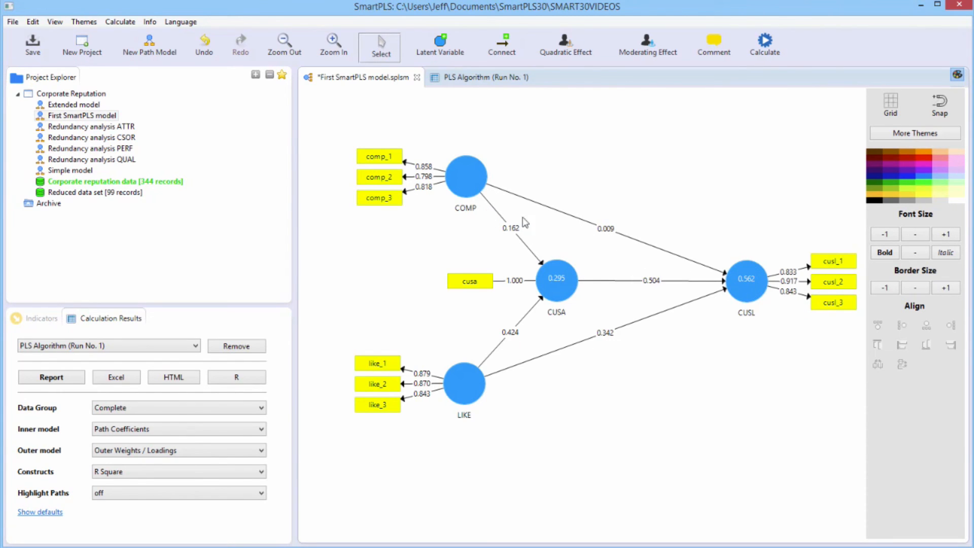